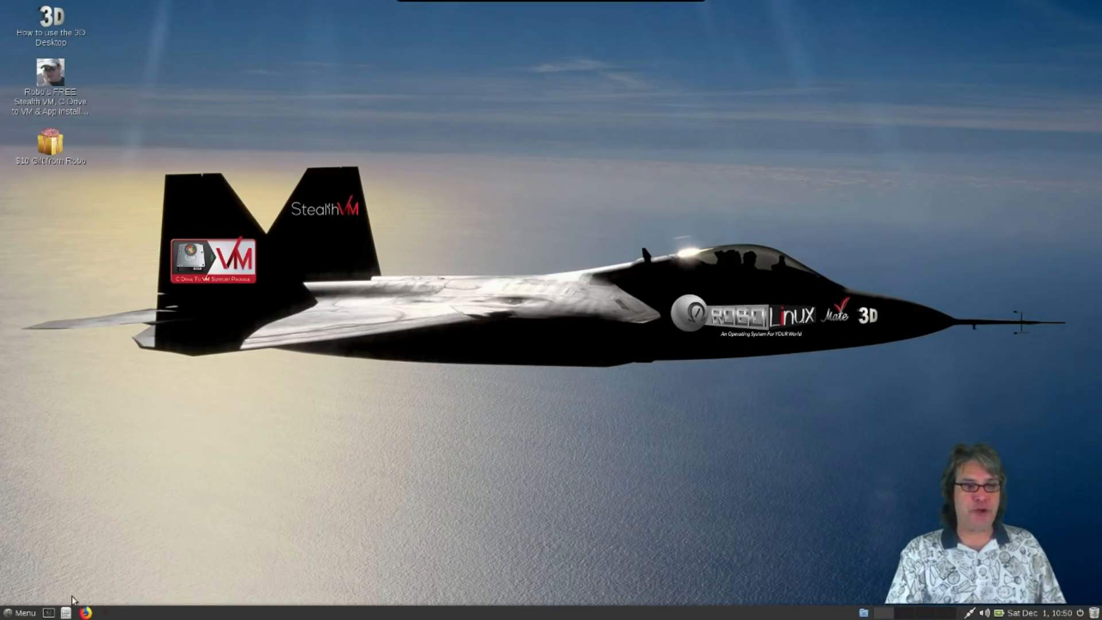
# Step: Run 'free -m' in a new terminal and drag the window lower on screen
pyautogui.click(24, 613)
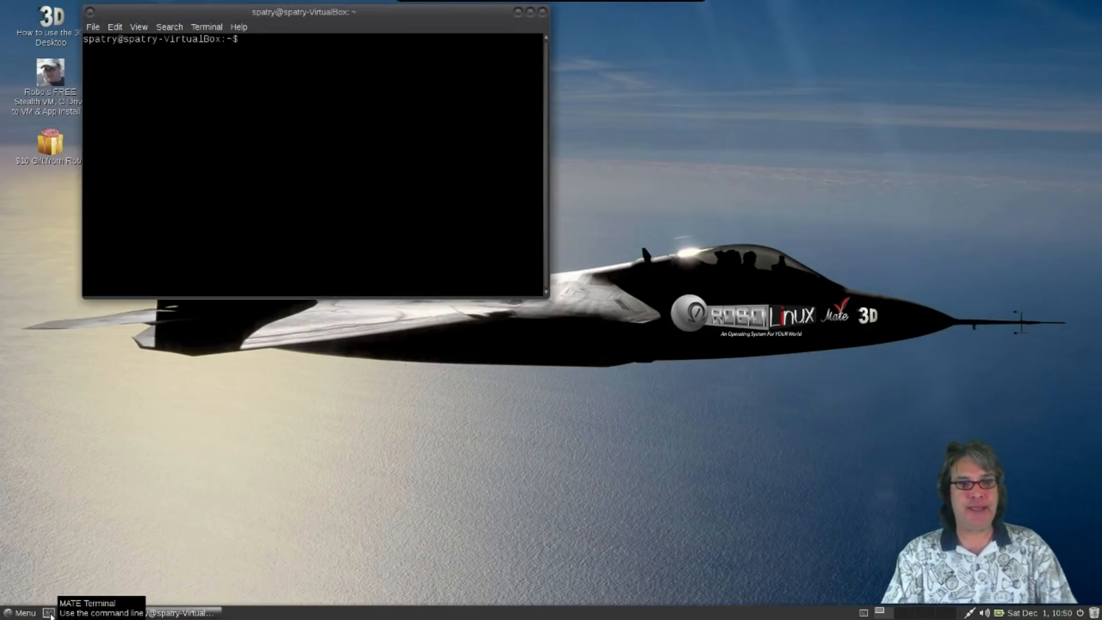
pyautogui.write('mem')
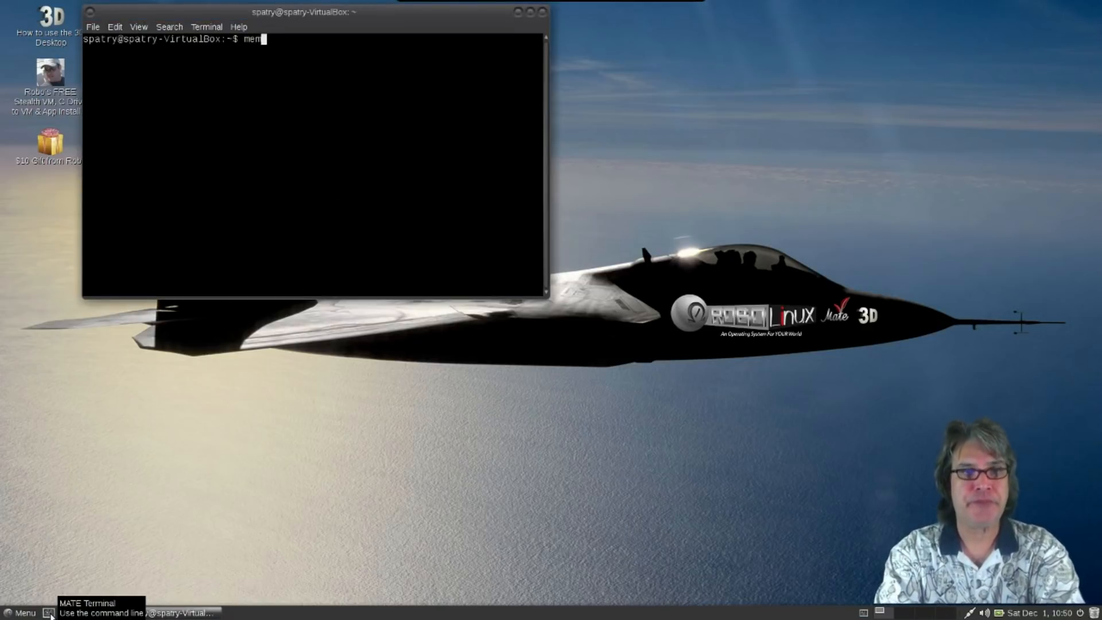
pyautogui.press('BackSpace')
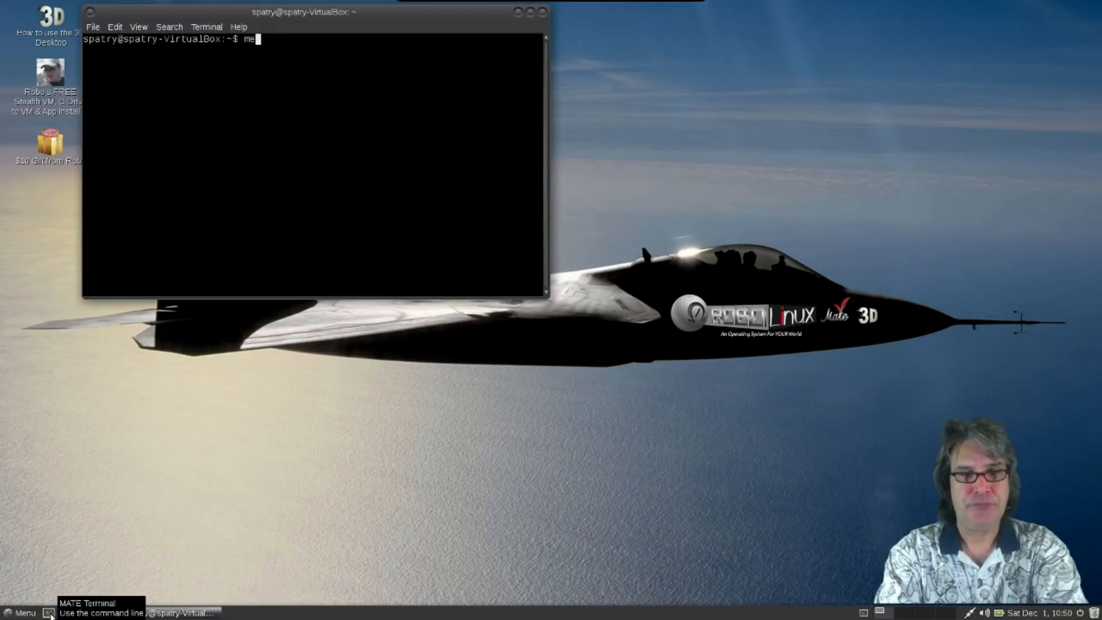
pyautogui.write('free -')
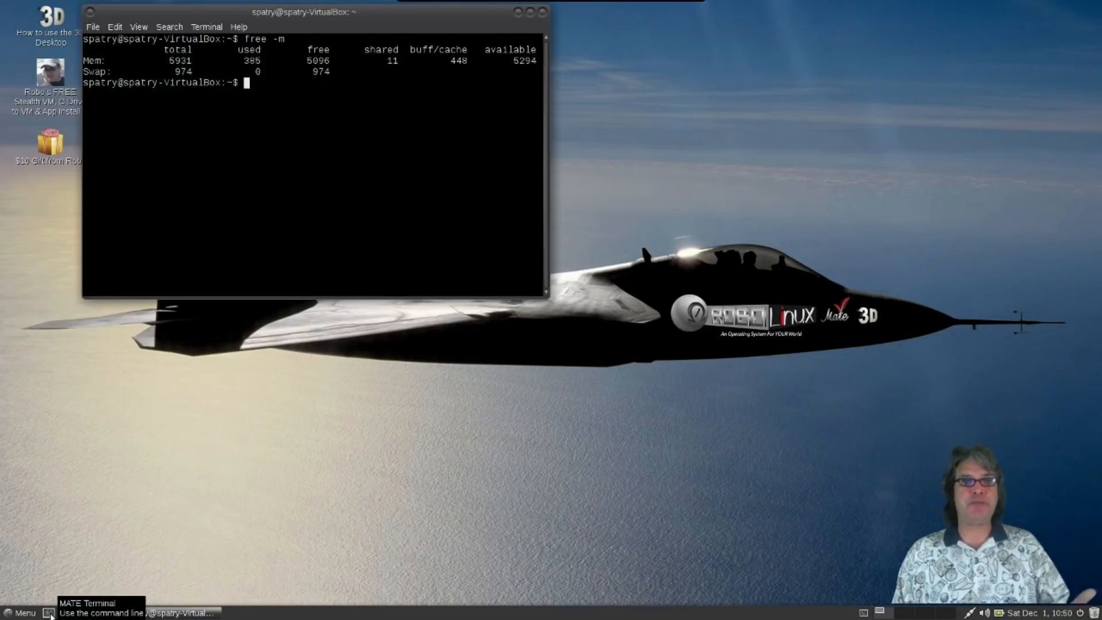
pyautogui.moveTo(374, 186)
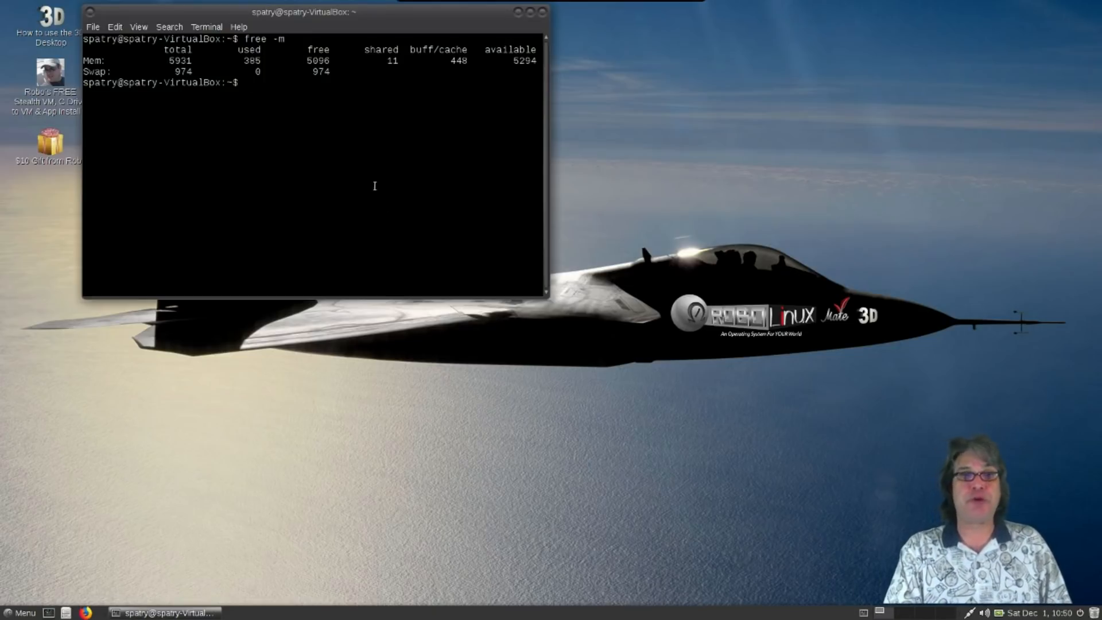
pyautogui.moveTo(317, 12); pyautogui.dragTo(295, 209)
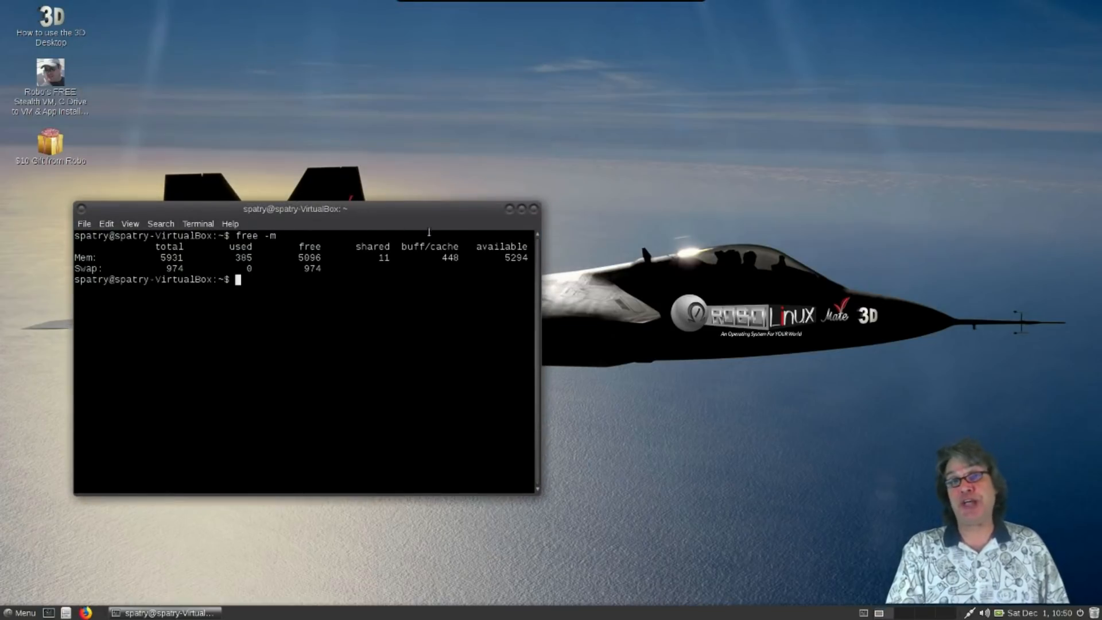
# Step: Close the terminal window to clear the desktop
pyautogui.click(533, 209)
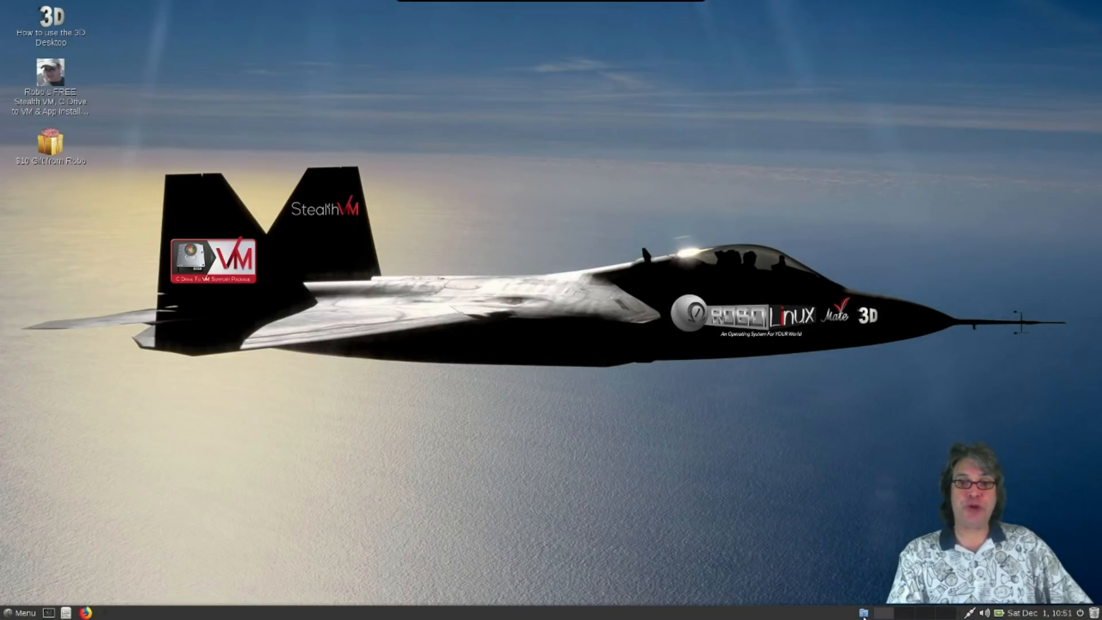
pyautogui.moveTo(864, 613)
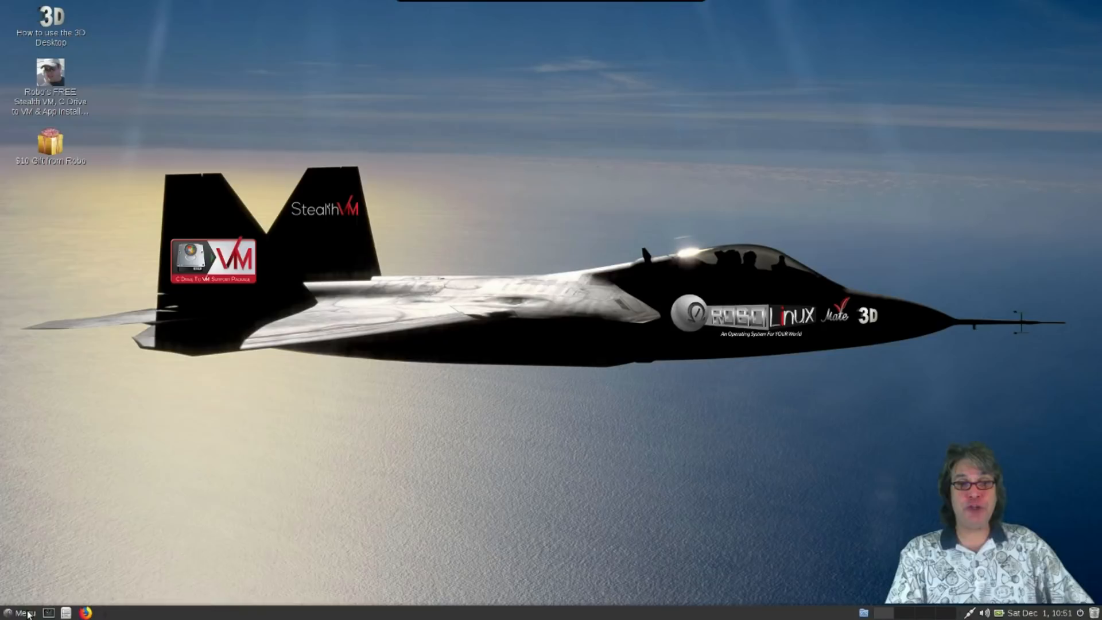
# Step: Search All applications for 'compi' and launch CompizConfig Settings Manager
pyautogui.click(26, 614)
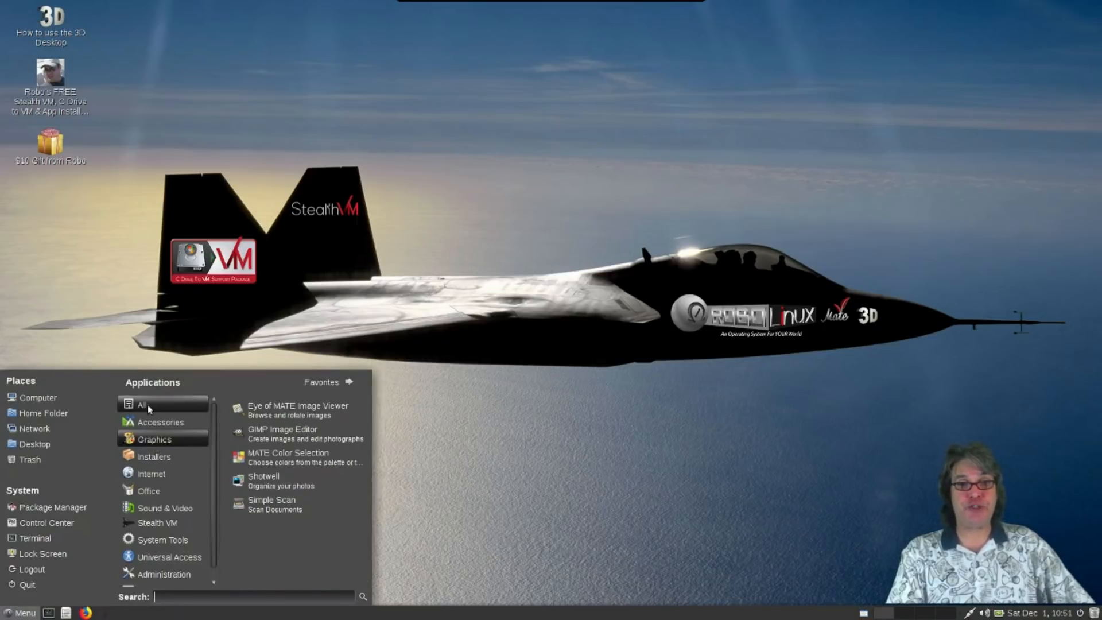
pyautogui.click(141, 405)
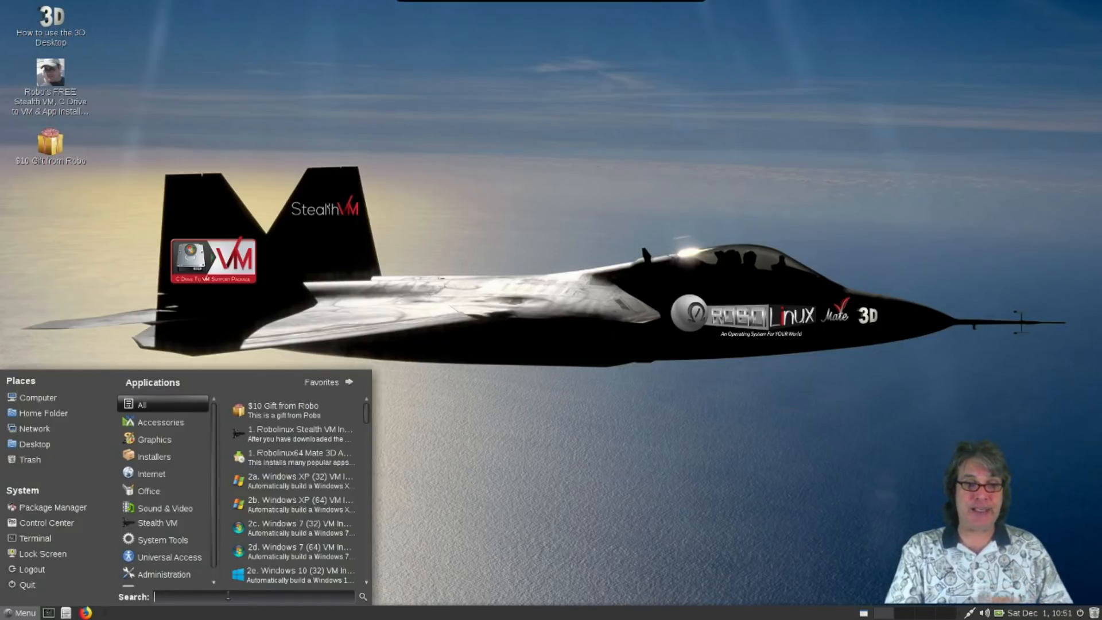
pyautogui.write('compi')
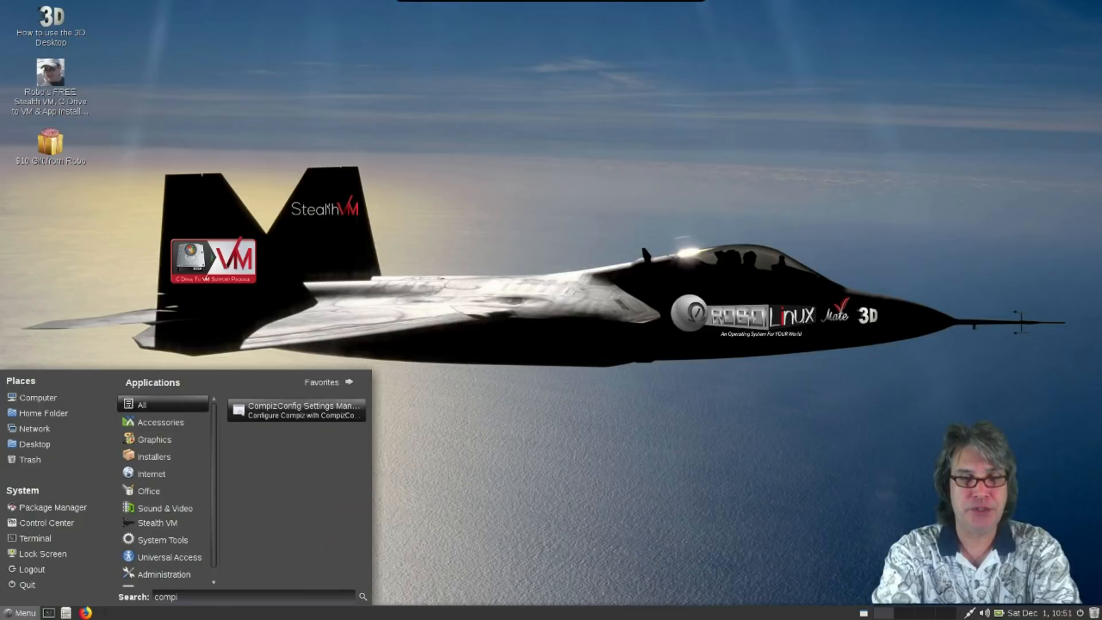
pyautogui.click(305, 414)
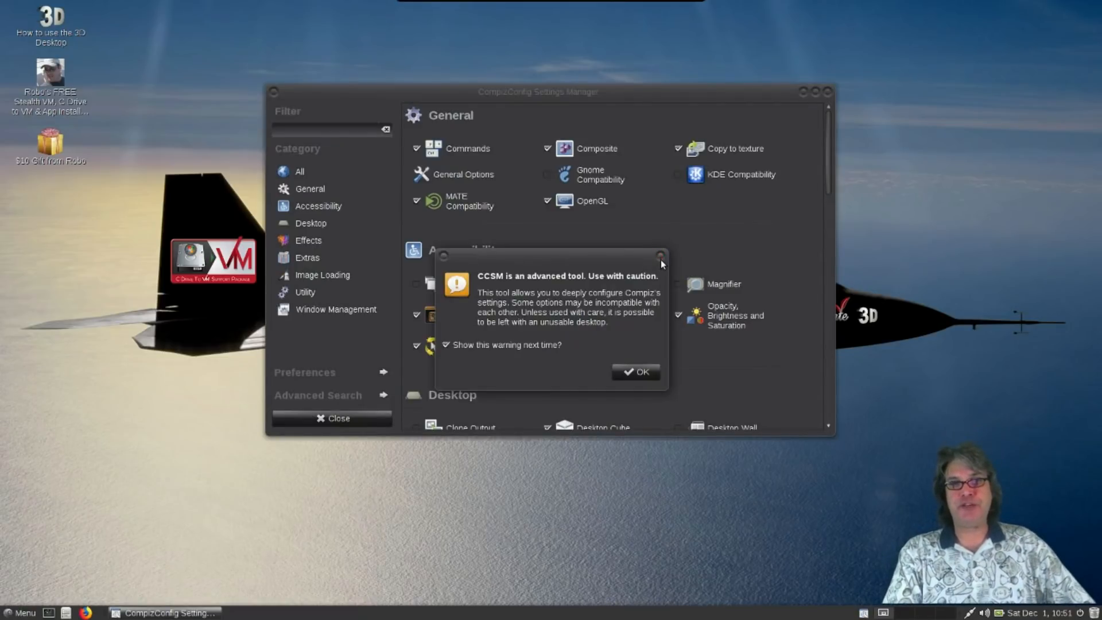
# Step: Dismiss the CCSM caution dialog and scroll the plugin list from General to Window Management
pyautogui.click(635, 372)
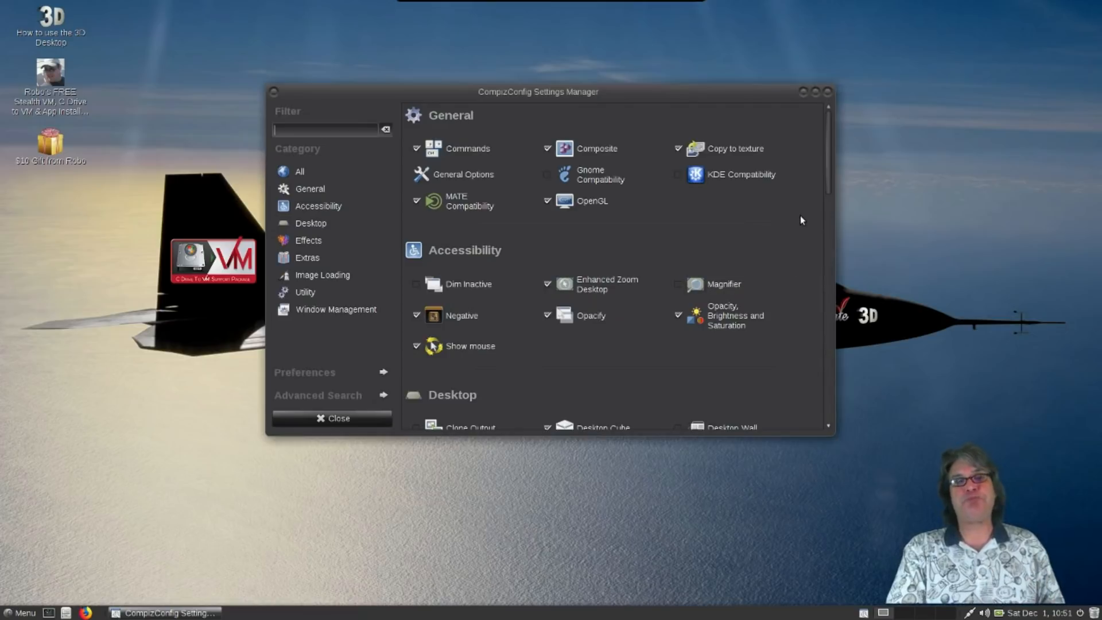
pyautogui.moveTo(807, 219)
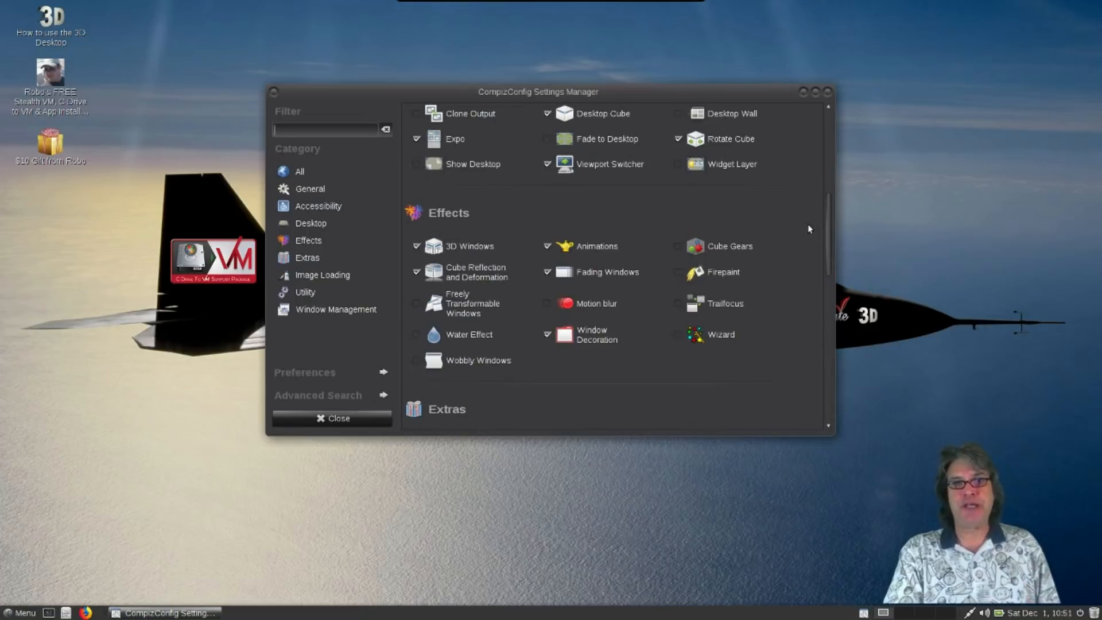
pyautogui.moveTo(756, 272)
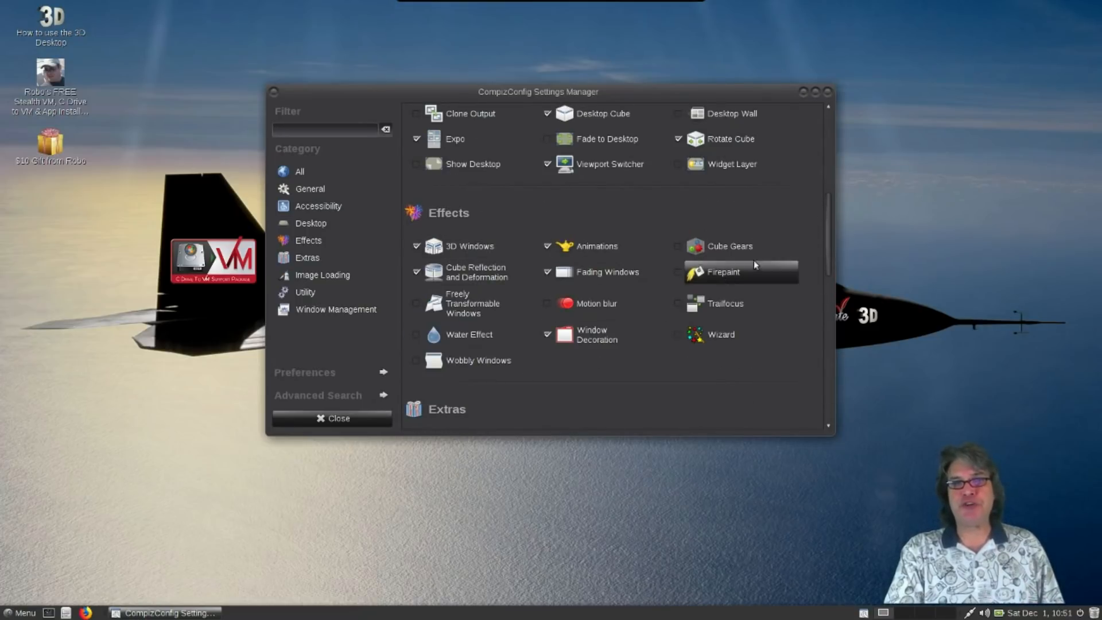
pyautogui.scroll(-3)
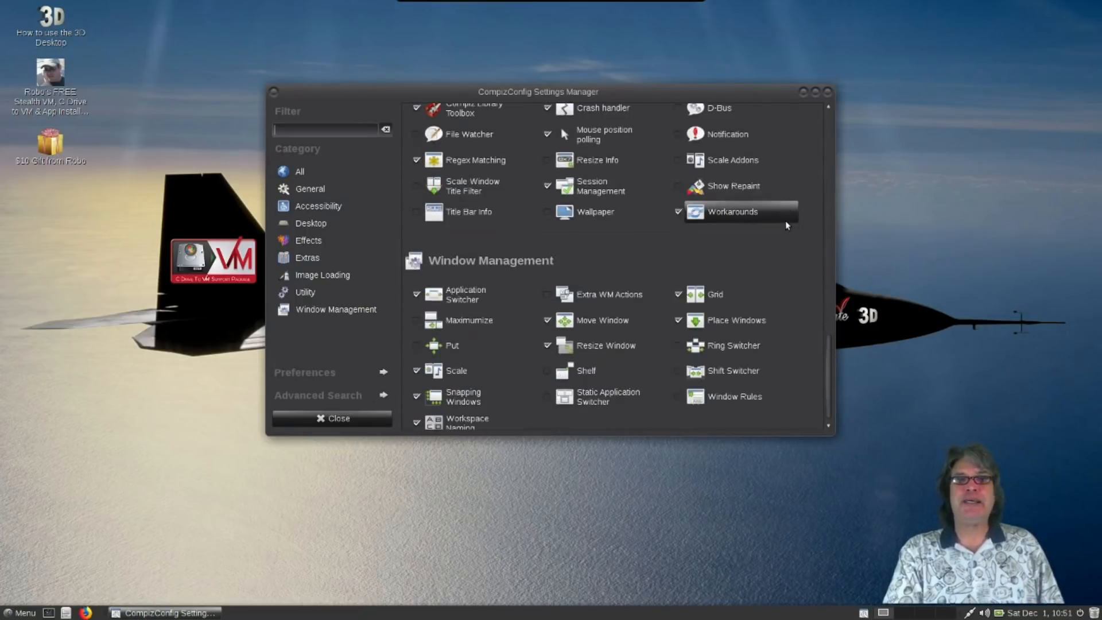
pyautogui.scroll(-3)
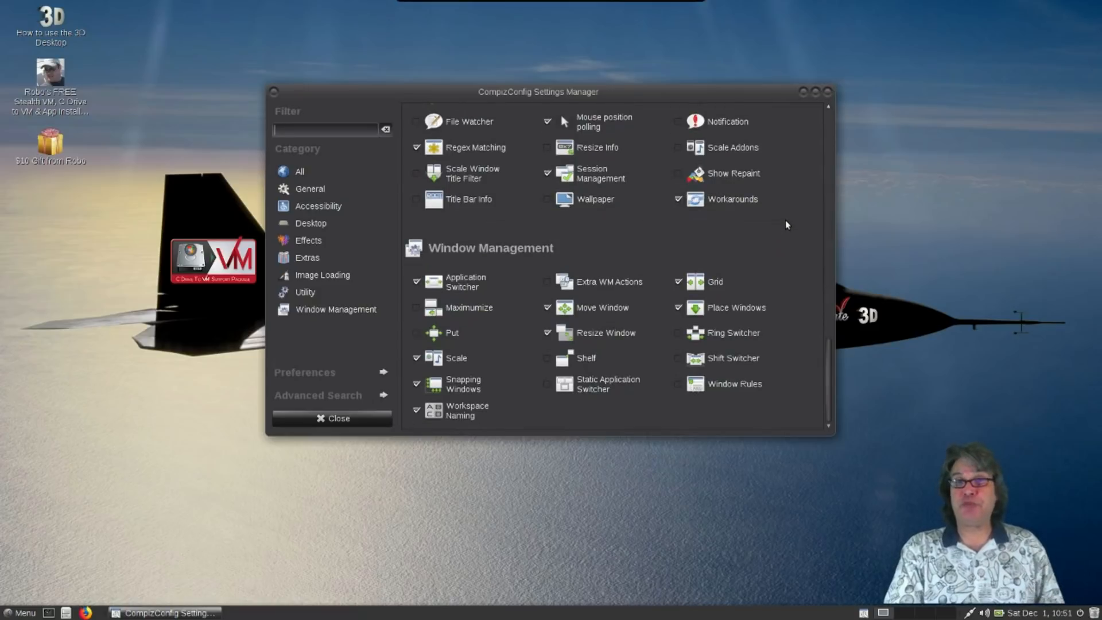
pyautogui.moveTo(792, 262)
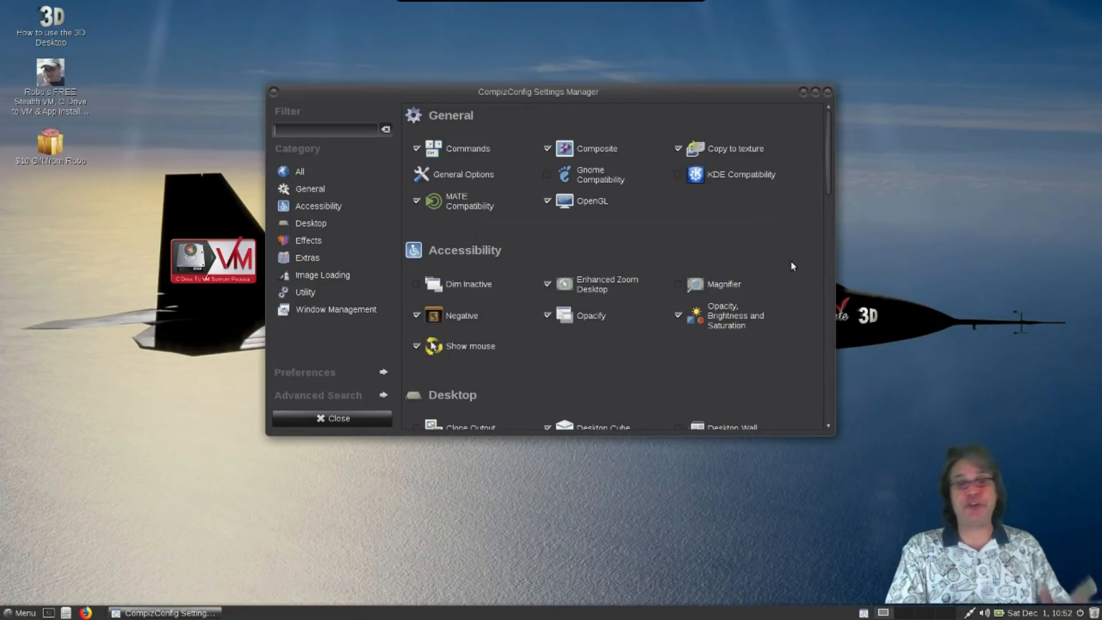
pyautogui.scroll(-3)
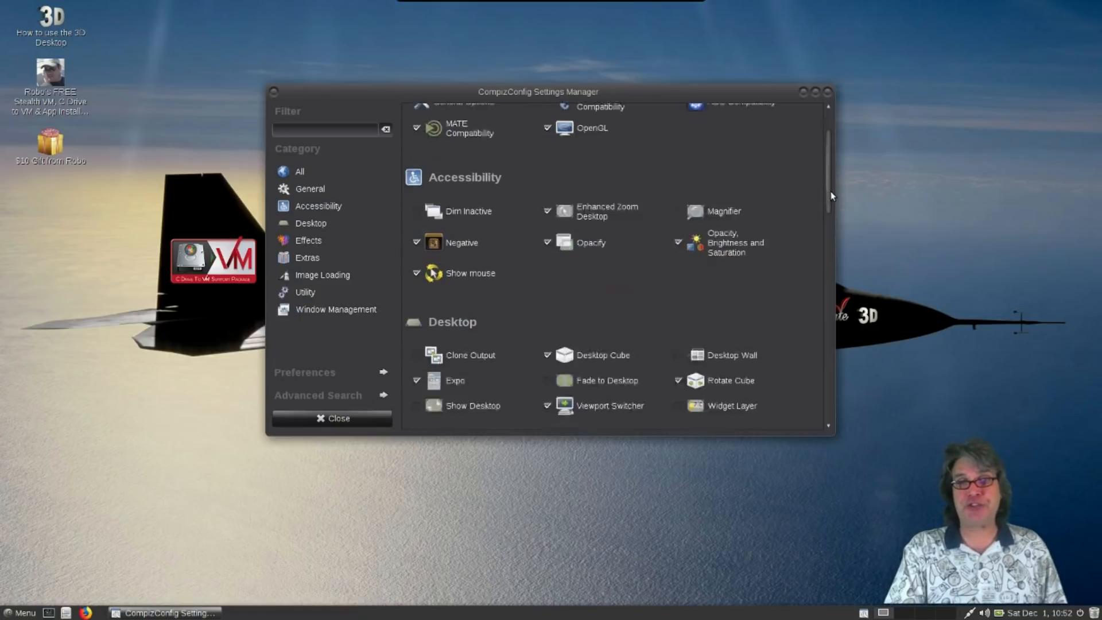
pyautogui.scroll(-3)
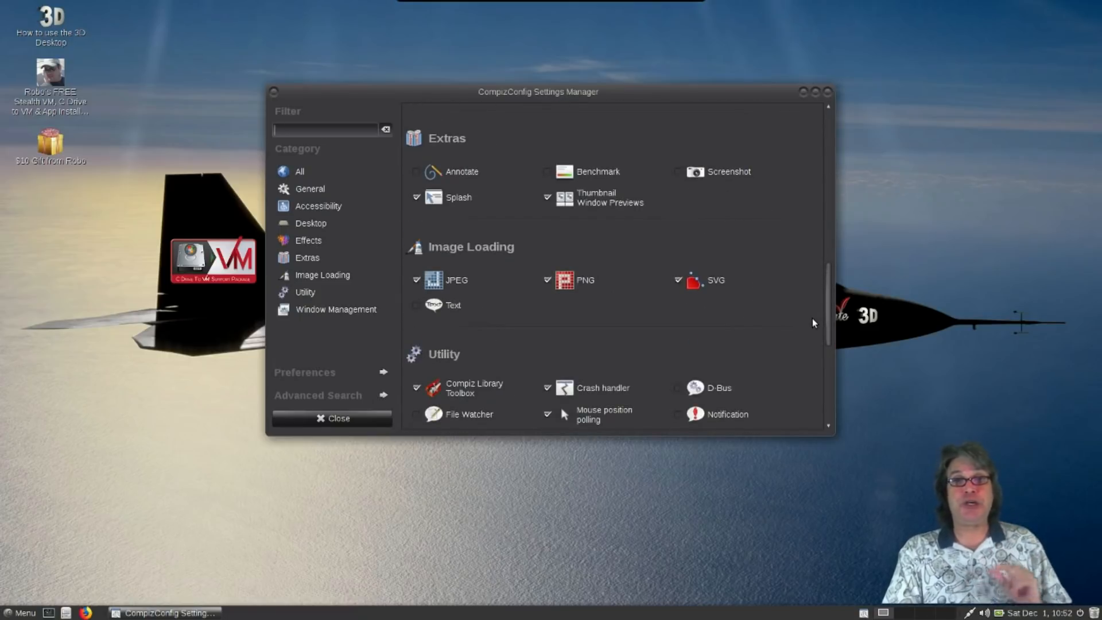
pyautogui.scroll(-3)
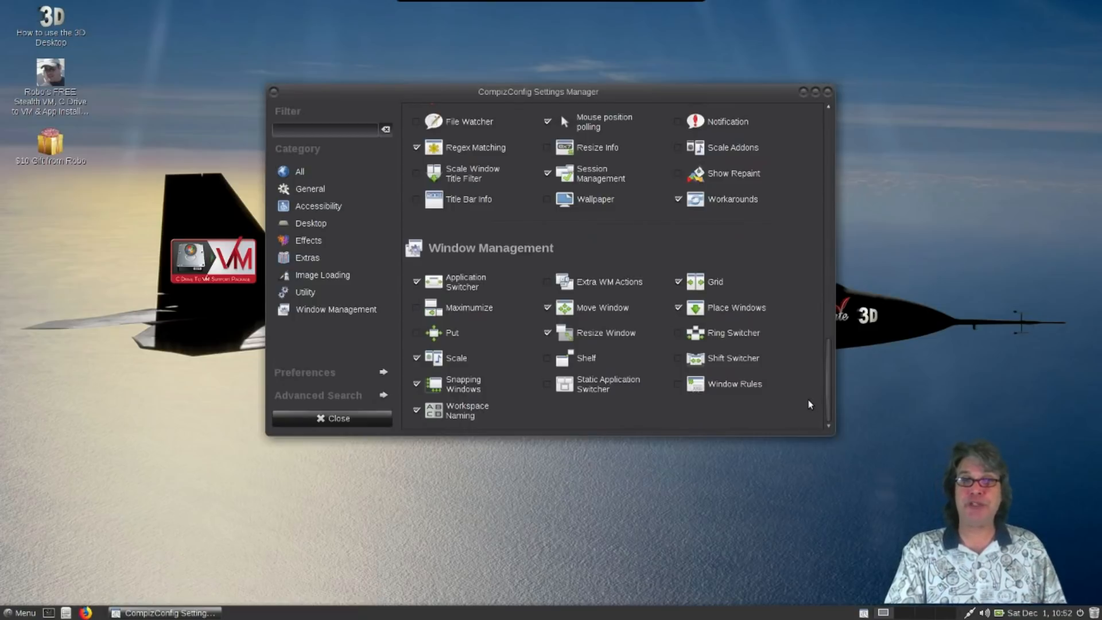
pyautogui.moveTo(844, 76)
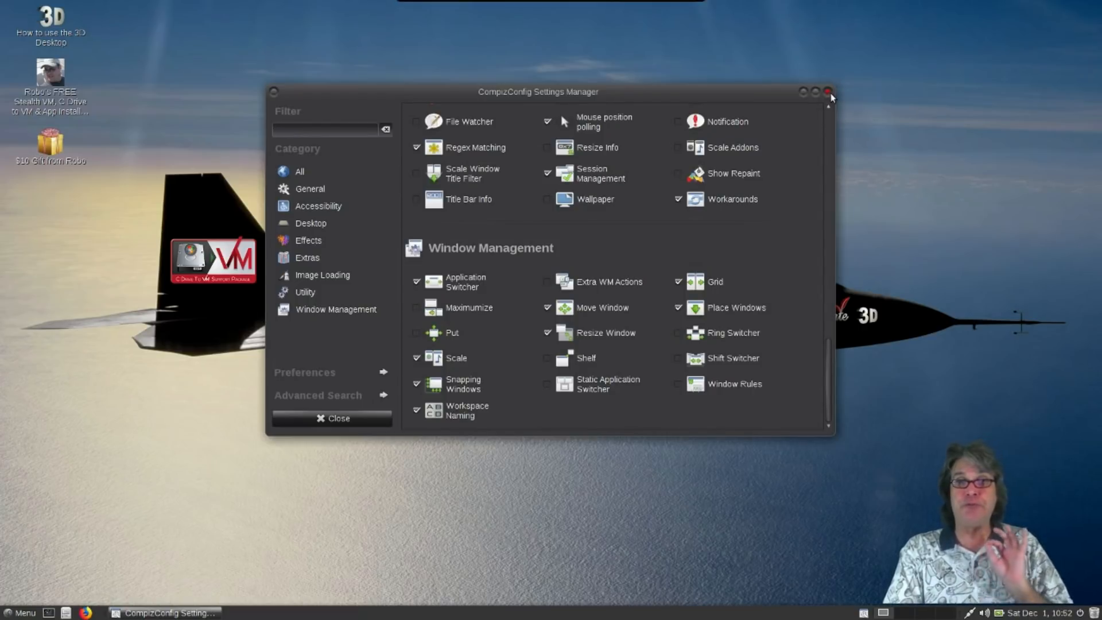
# Step: Close CompizConfig Settings Manager and scroll down the Robolinux giveaway page
pyautogui.click(830, 91)
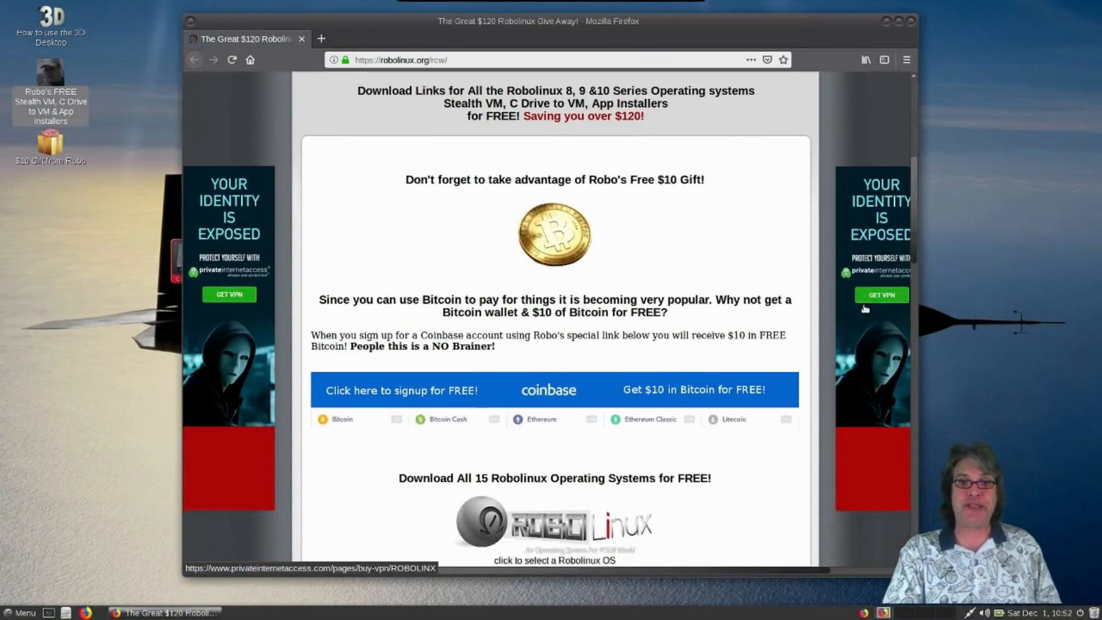
pyautogui.scroll(-3)
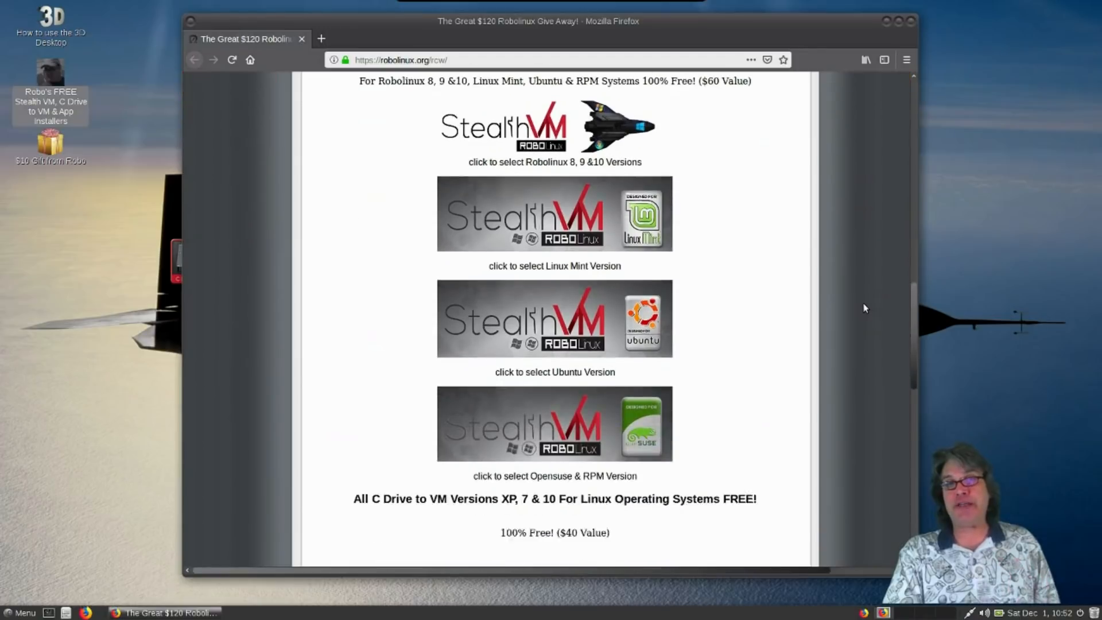
pyautogui.scroll(-3)
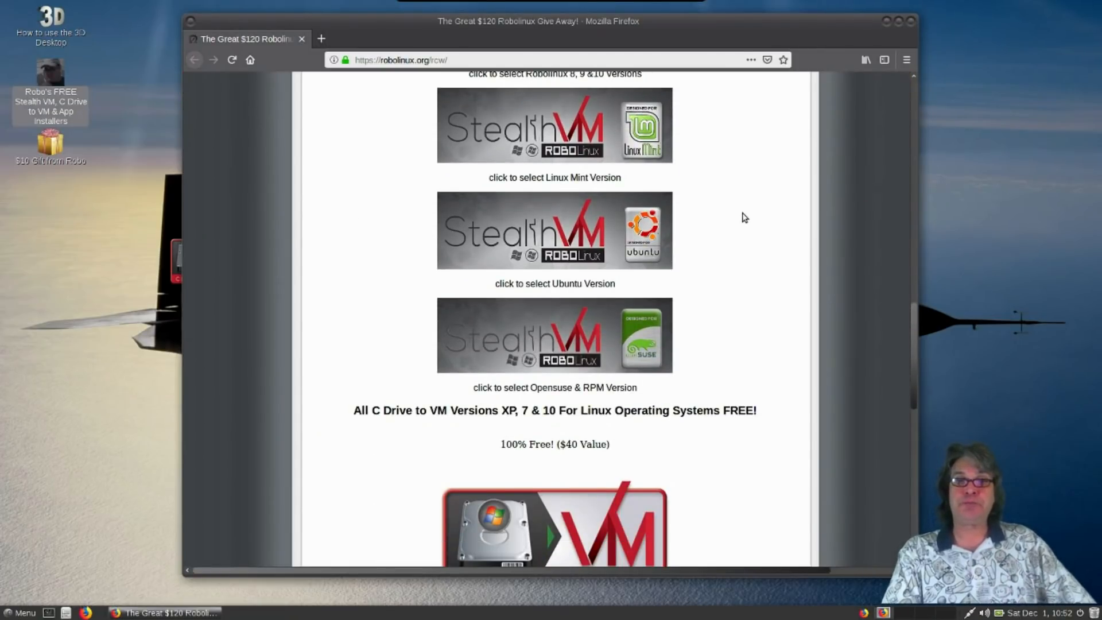
pyautogui.scroll(-3)
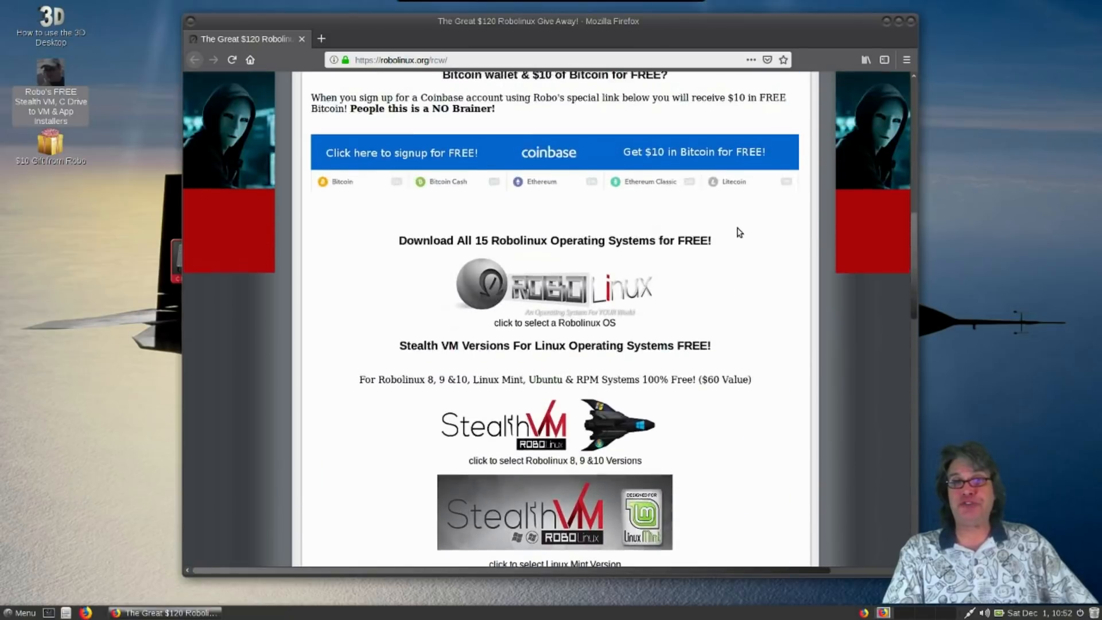
# Step: Scroll the giveaway page up and down, then close Firefox
pyautogui.scroll(3)
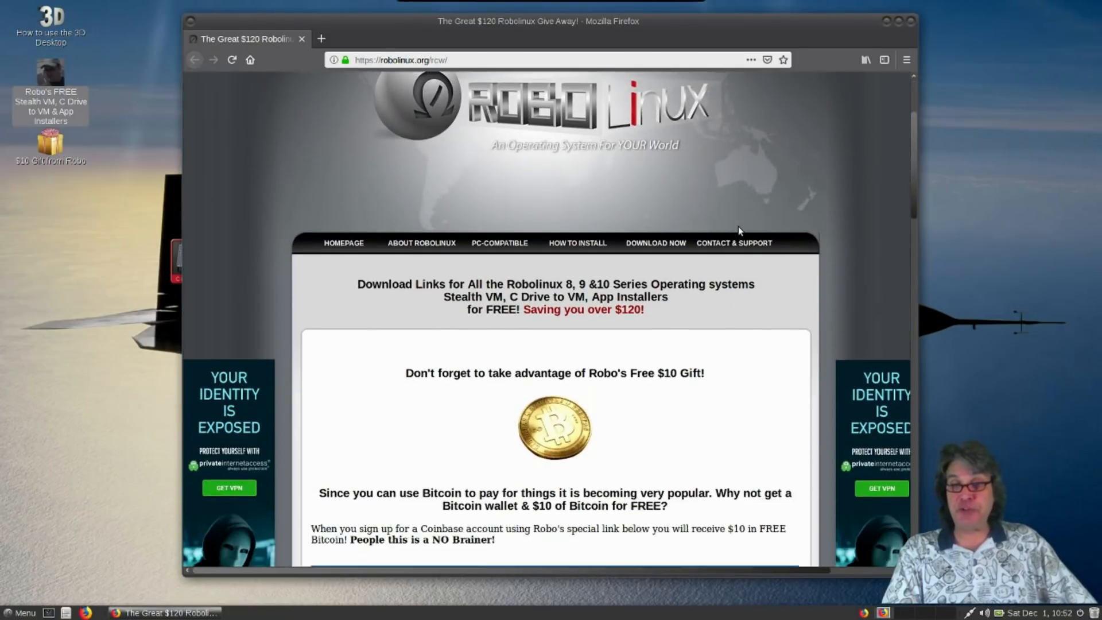
pyautogui.scroll(-3)
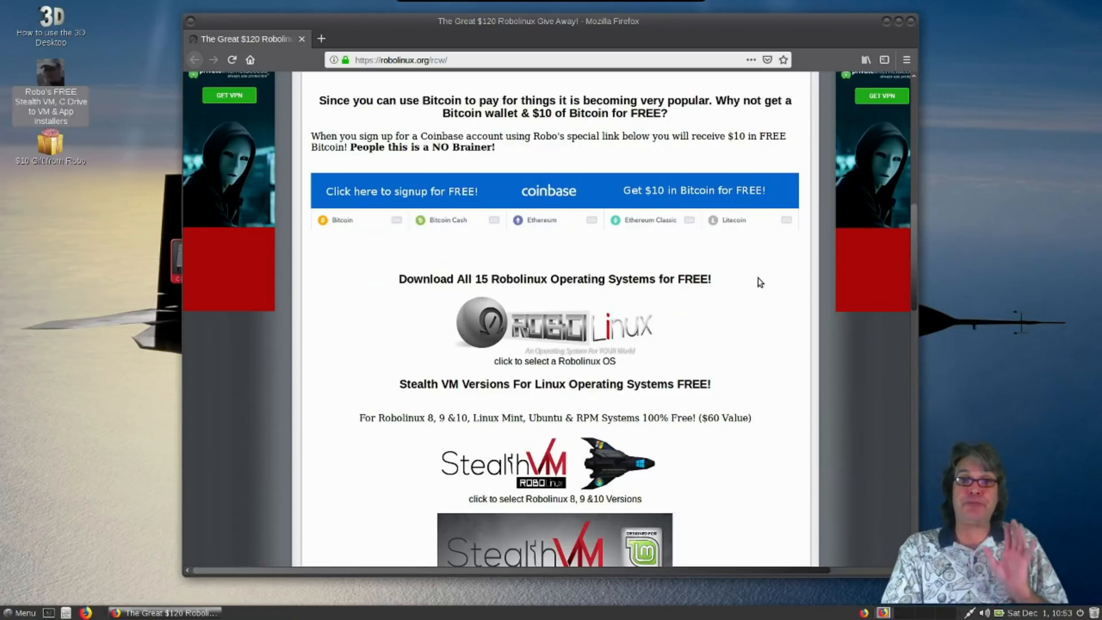
pyautogui.moveTo(761, 271)
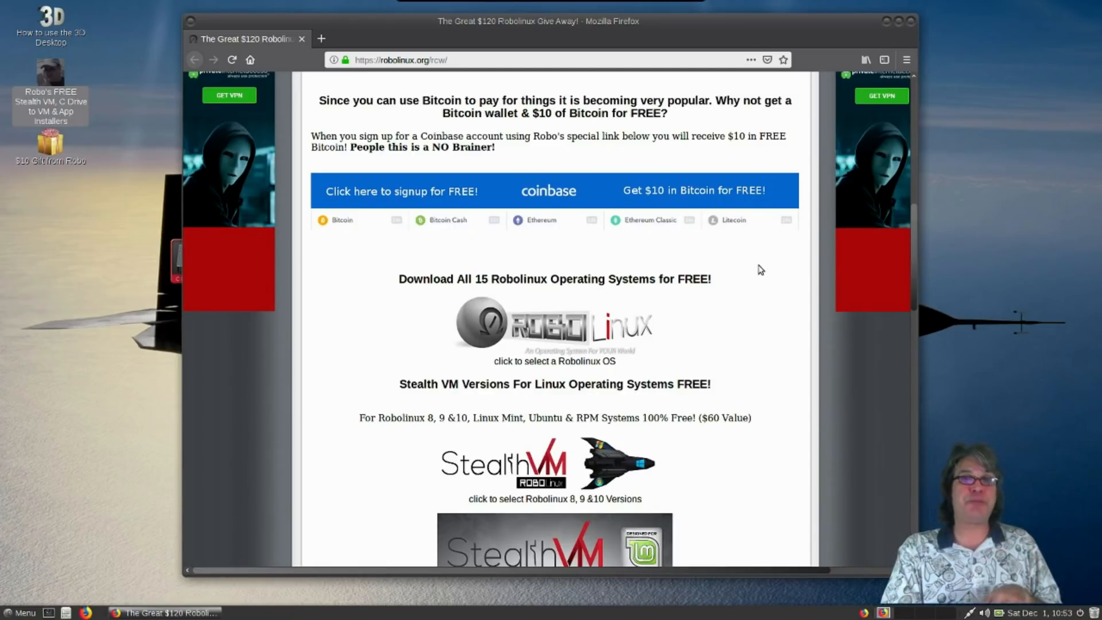
pyautogui.scroll(3)
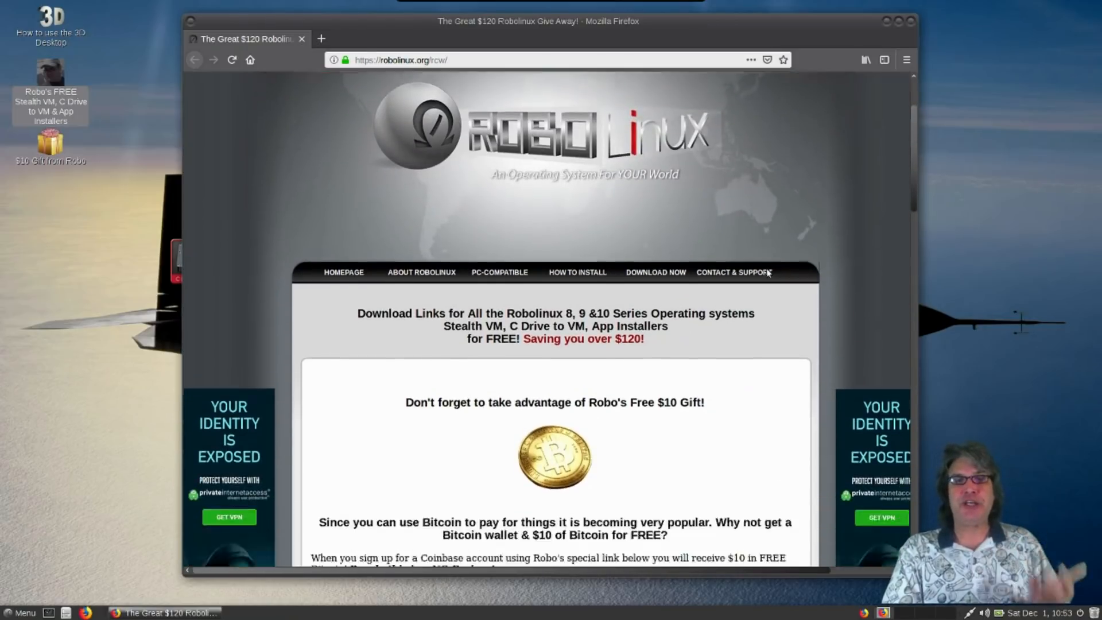
pyautogui.scroll(-3)
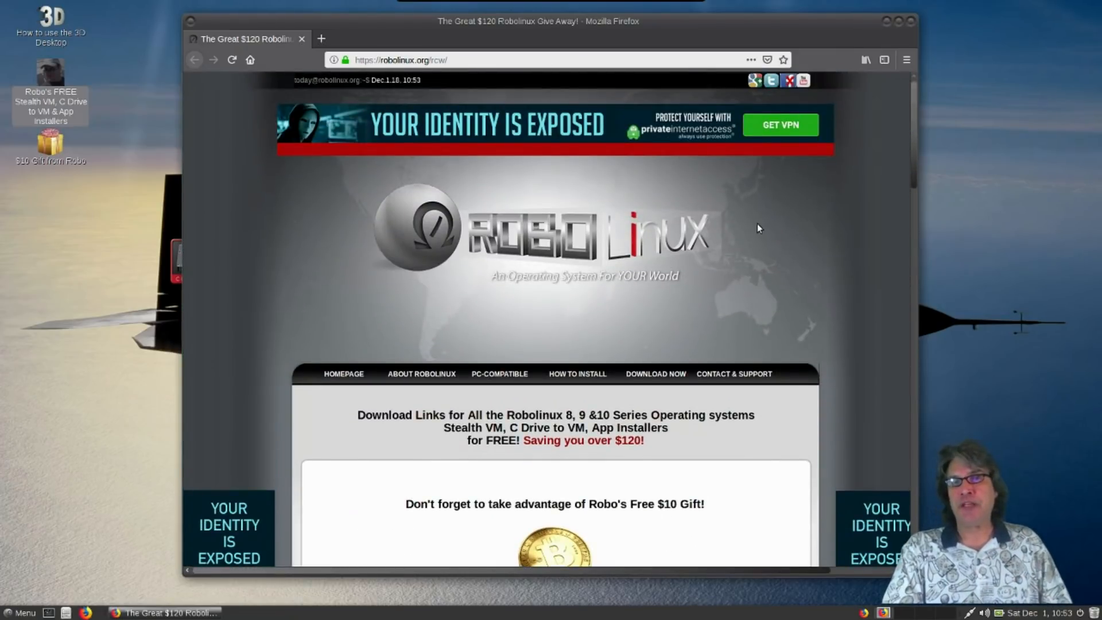
pyautogui.moveTo(411, 154)
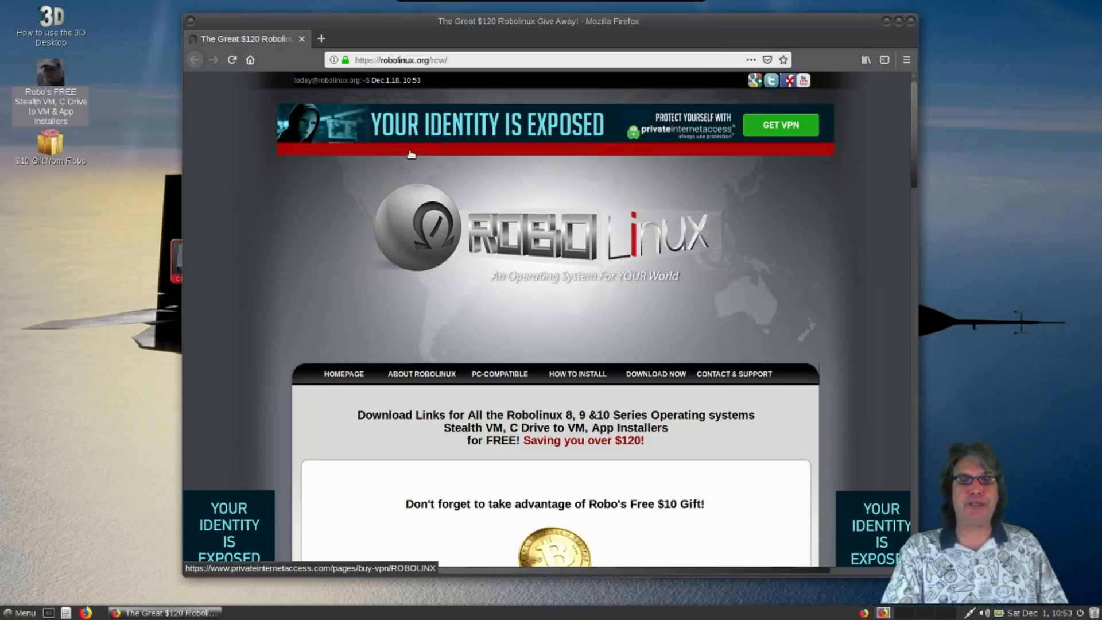
pyautogui.moveTo(499, 126)
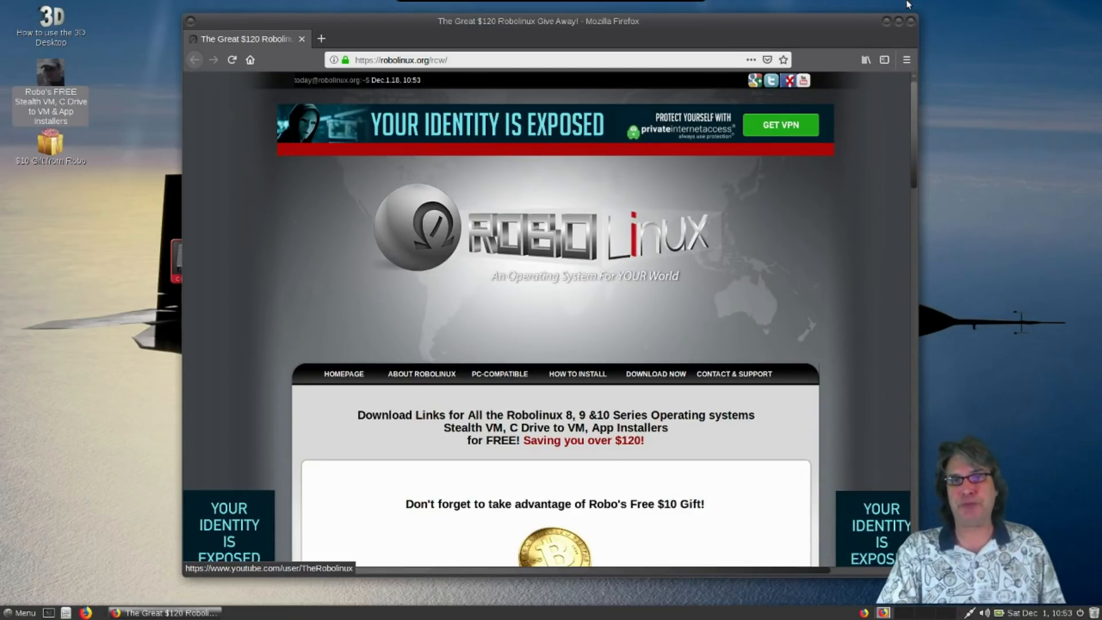
pyautogui.click(911, 21)
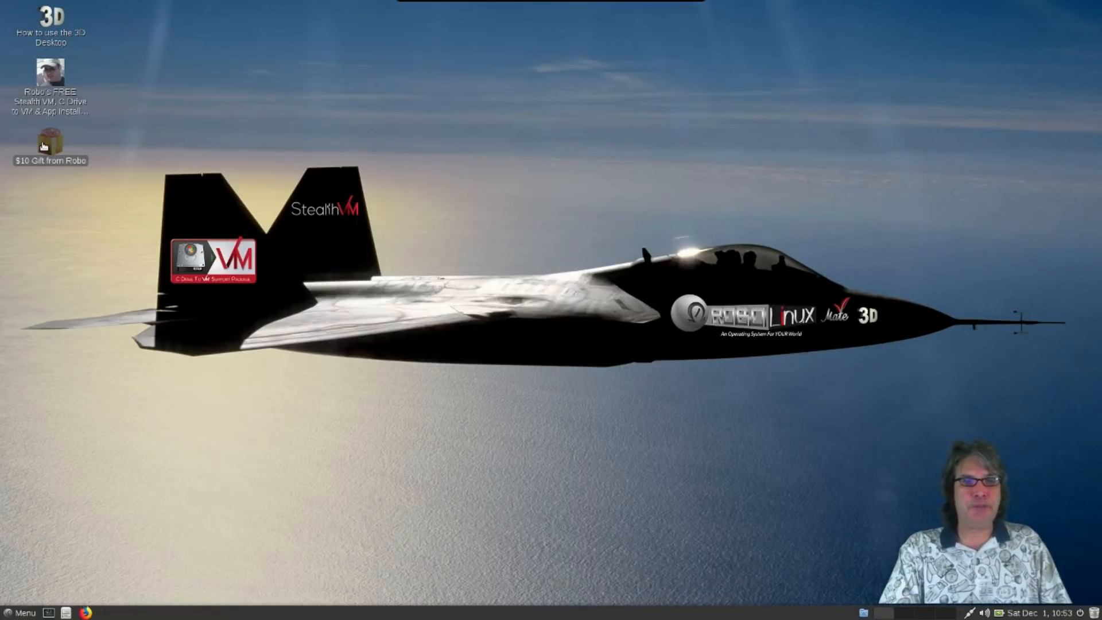
pyautogui.doubleClick(49, 141)
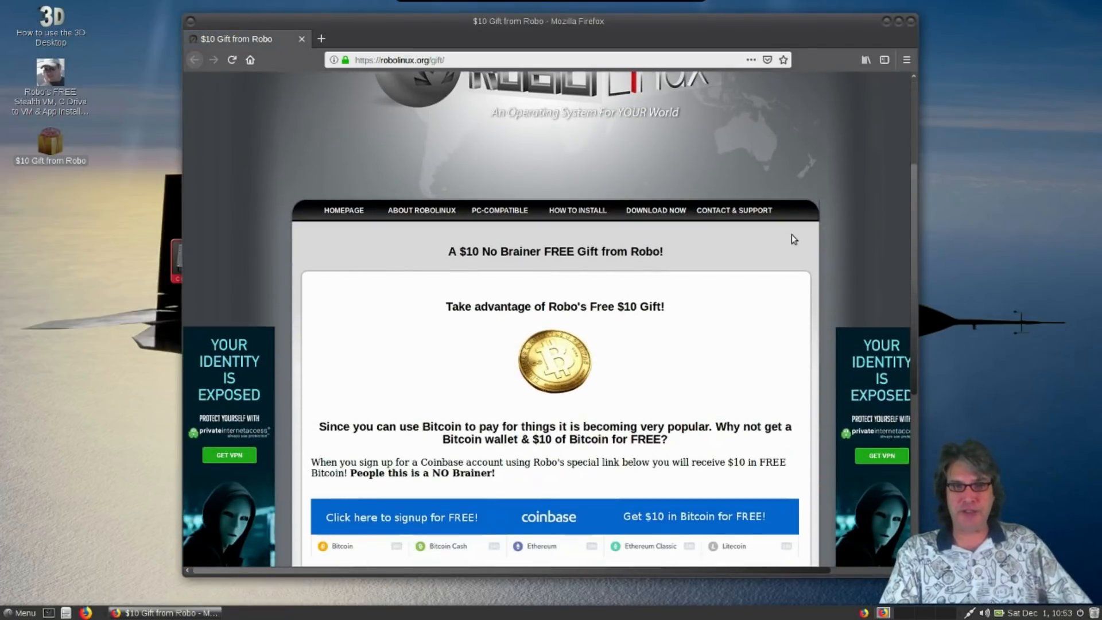
pyautogui.scroll(-3)
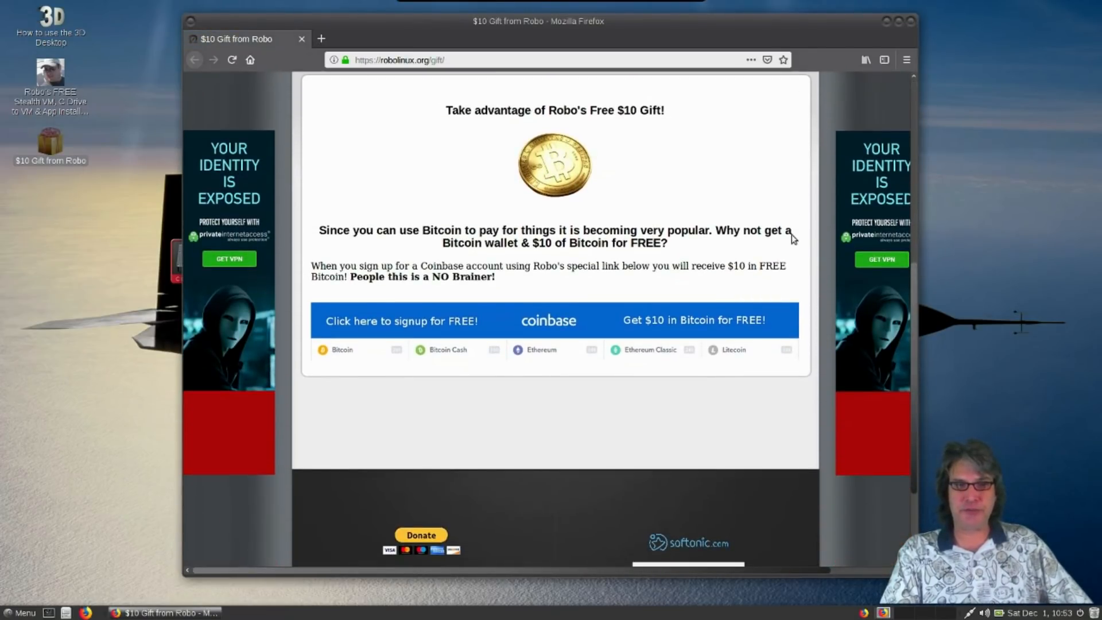
pyautogui.moveTo(412, 245)
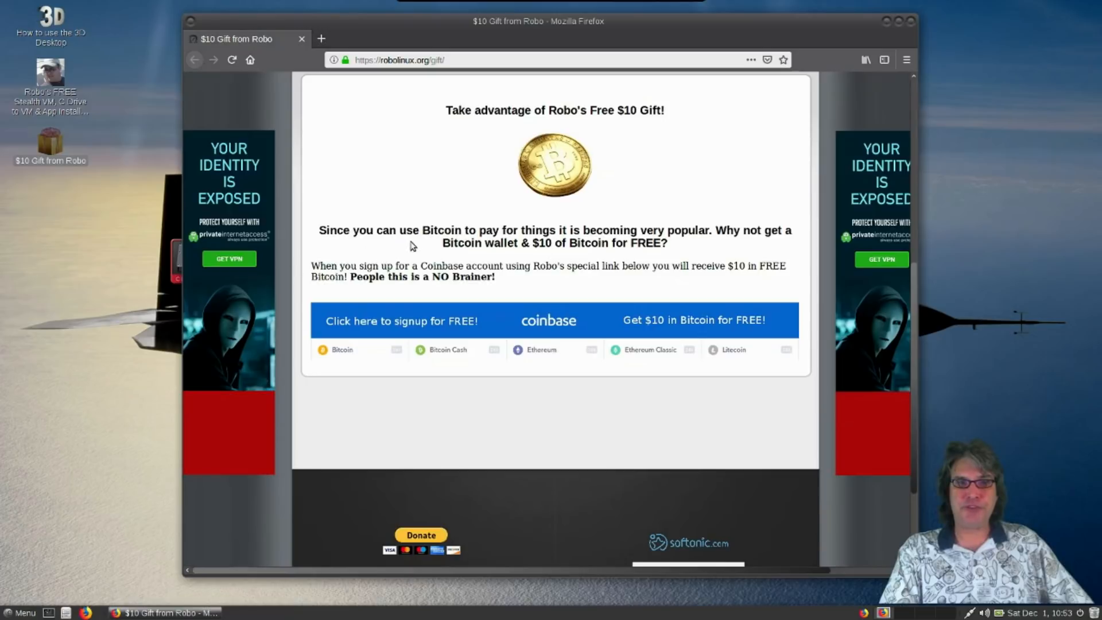
pyautogui.moveTo(492, 279)
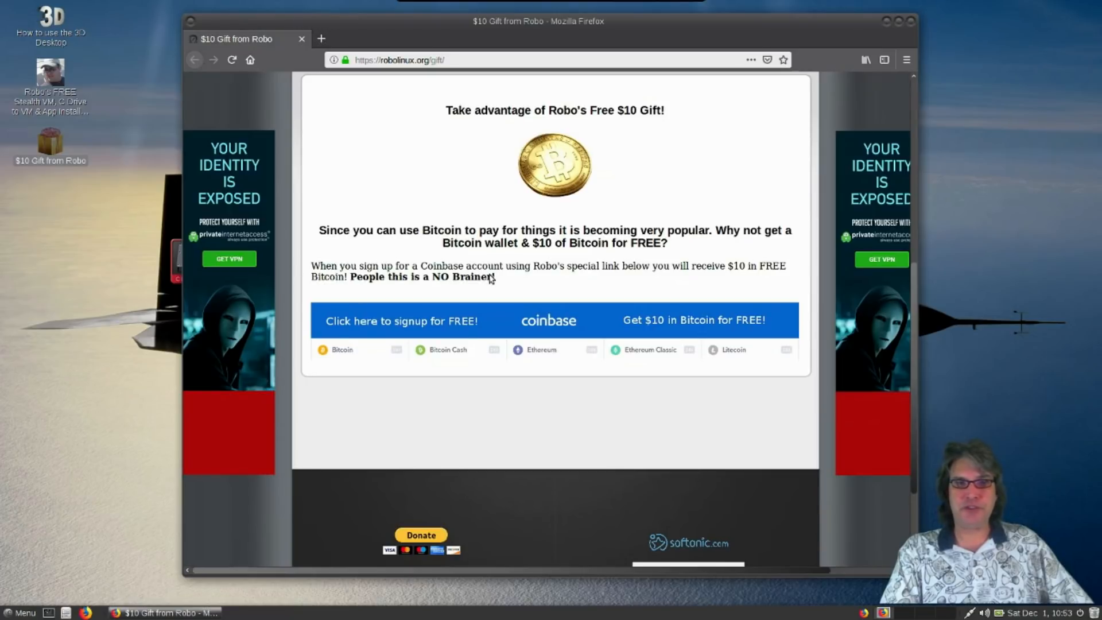
pyautogui.moveTo(994, 38)
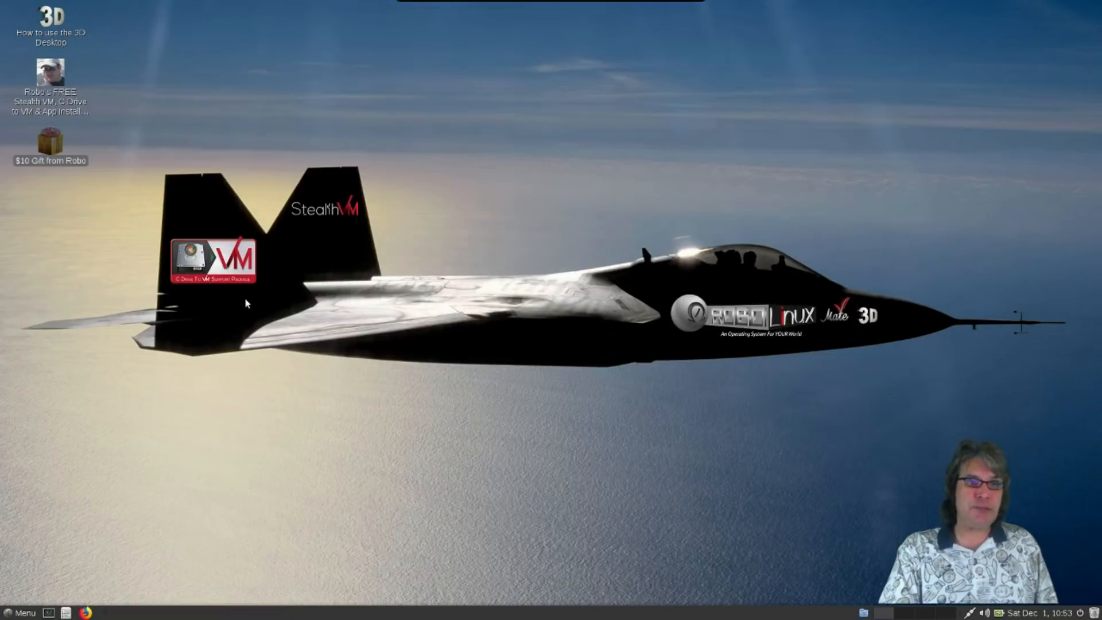
# Step: Open the applications menu on the Accessories category
pyautogui.click(21, 613)
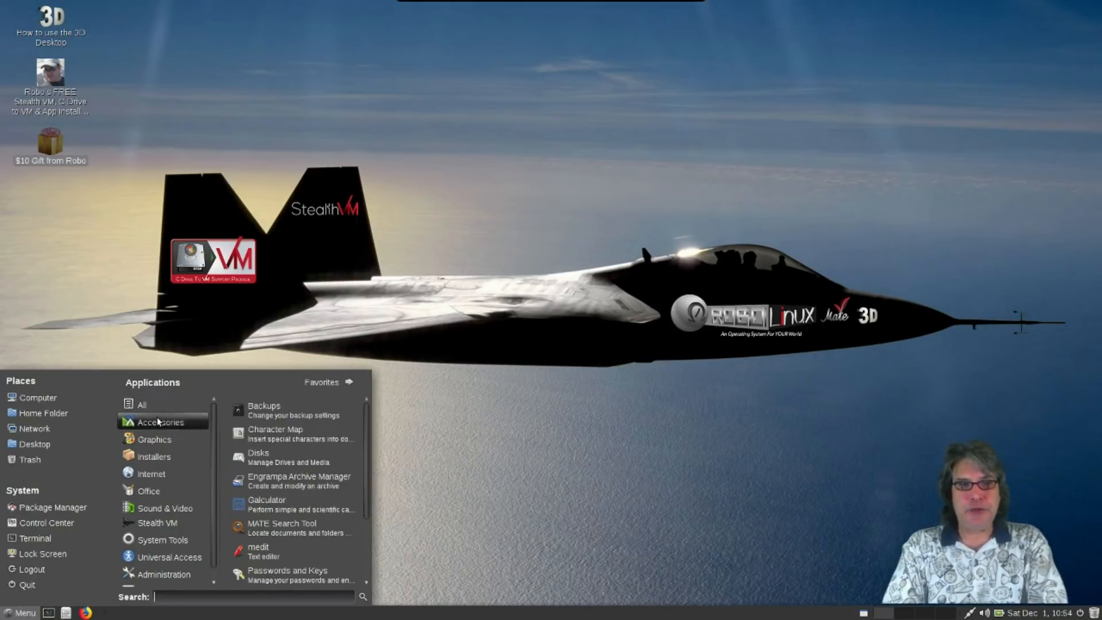
# Step: Show All applications and launch 2a. Windows XP (32) VM Installer
pyautogui.click(142, 405)
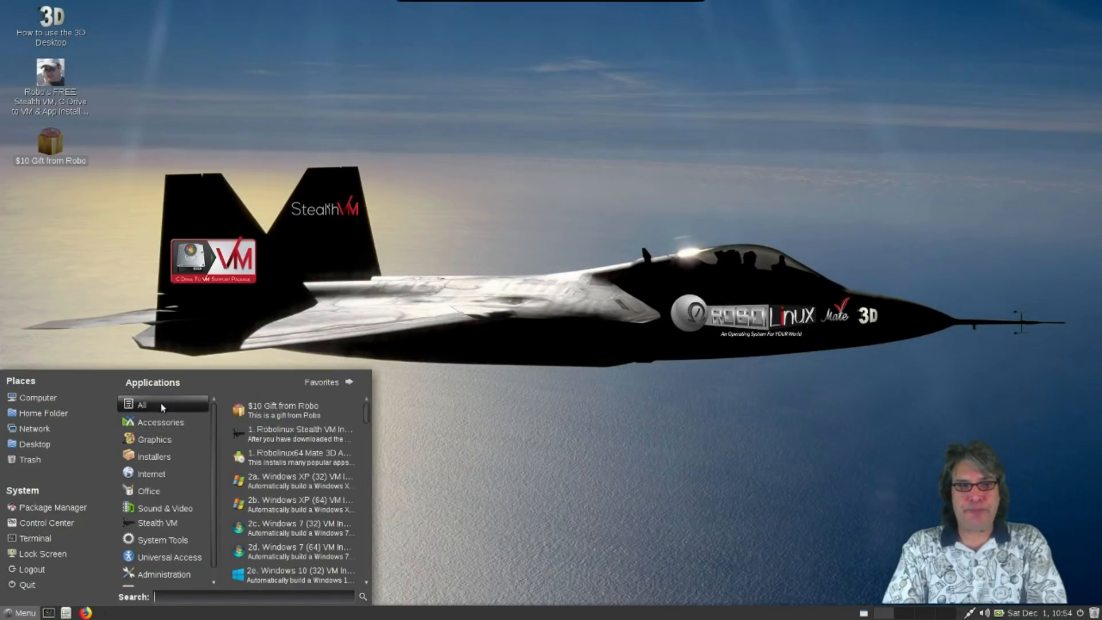
pyautogui.moveTo(299, 430)
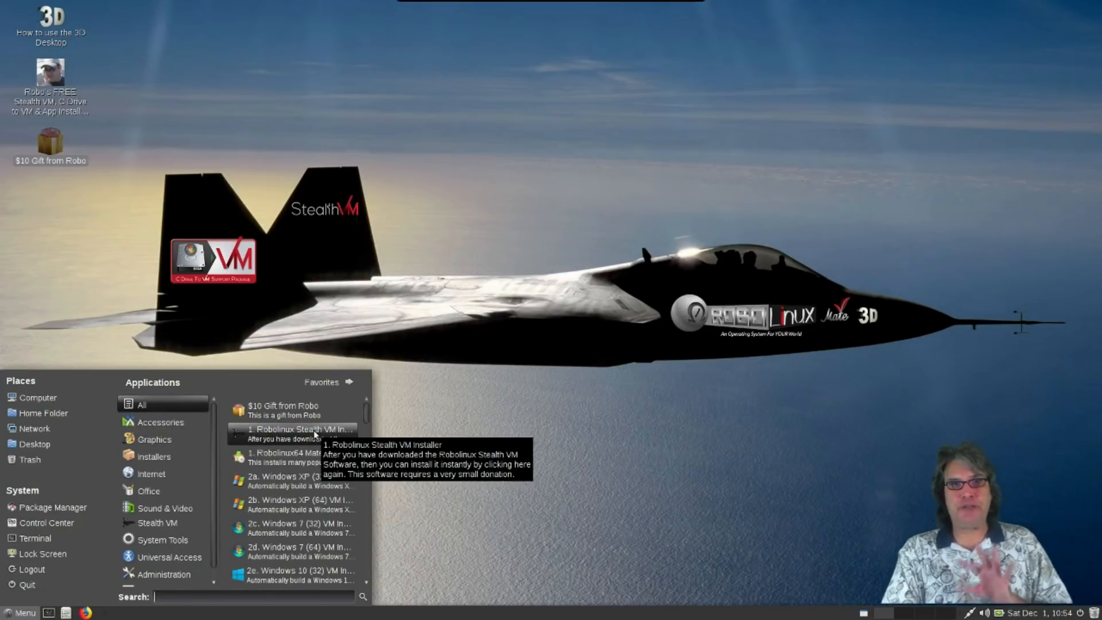
pyautogui.moveTo(295, 453)
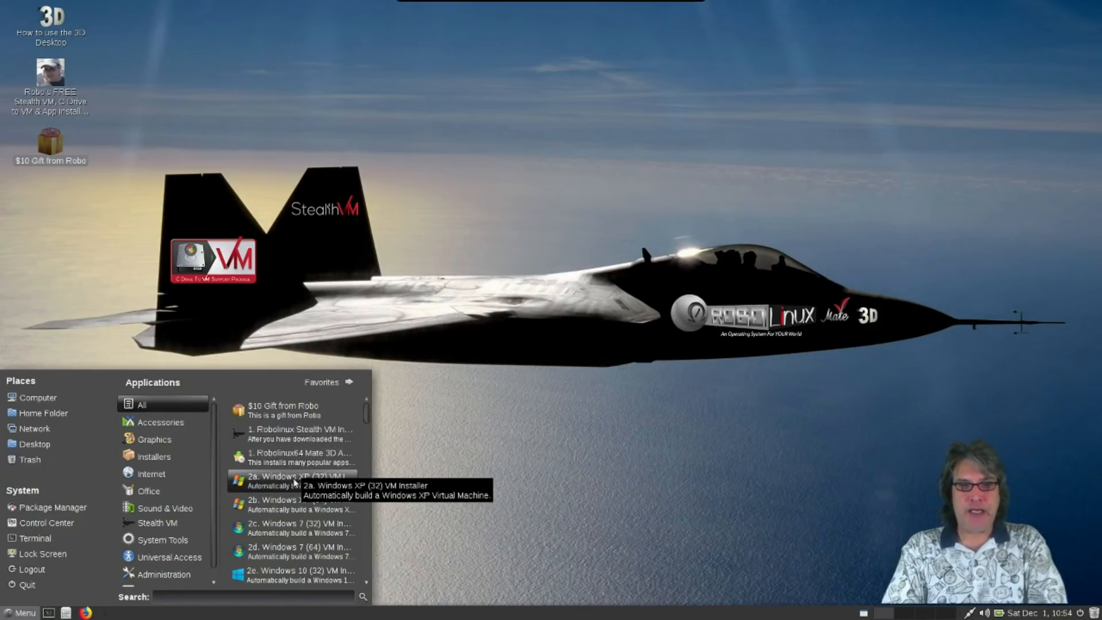
pyautogui.moveTo(298, 430)
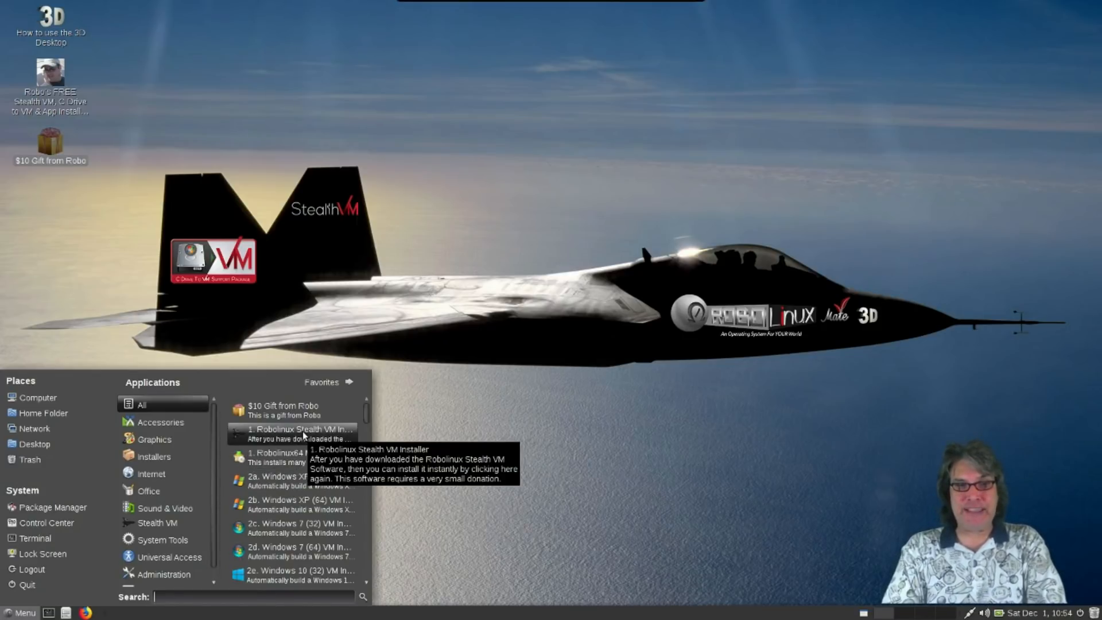
pyautogui.moveTo(295, 481)
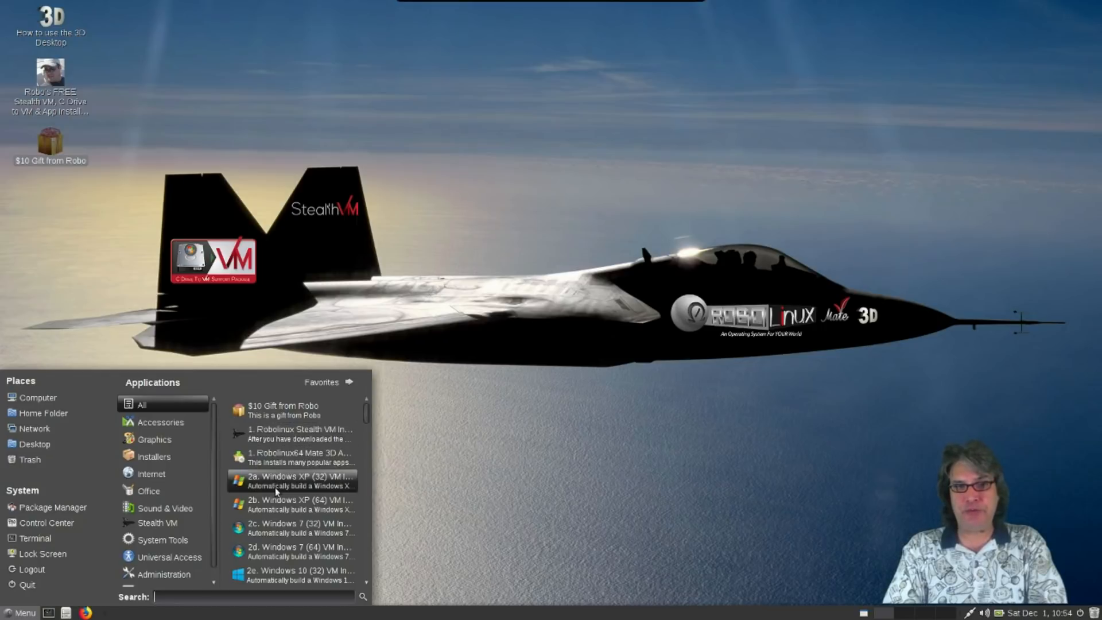
pyautogui.moveTo(295, 457)
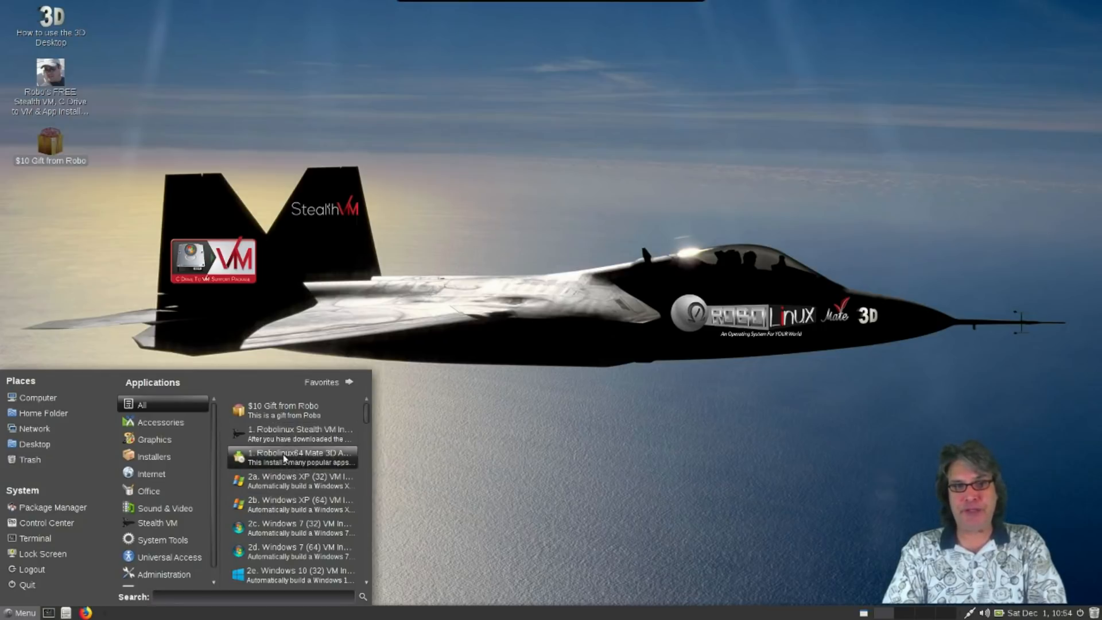
pyautogui.moveTo(291, 481)
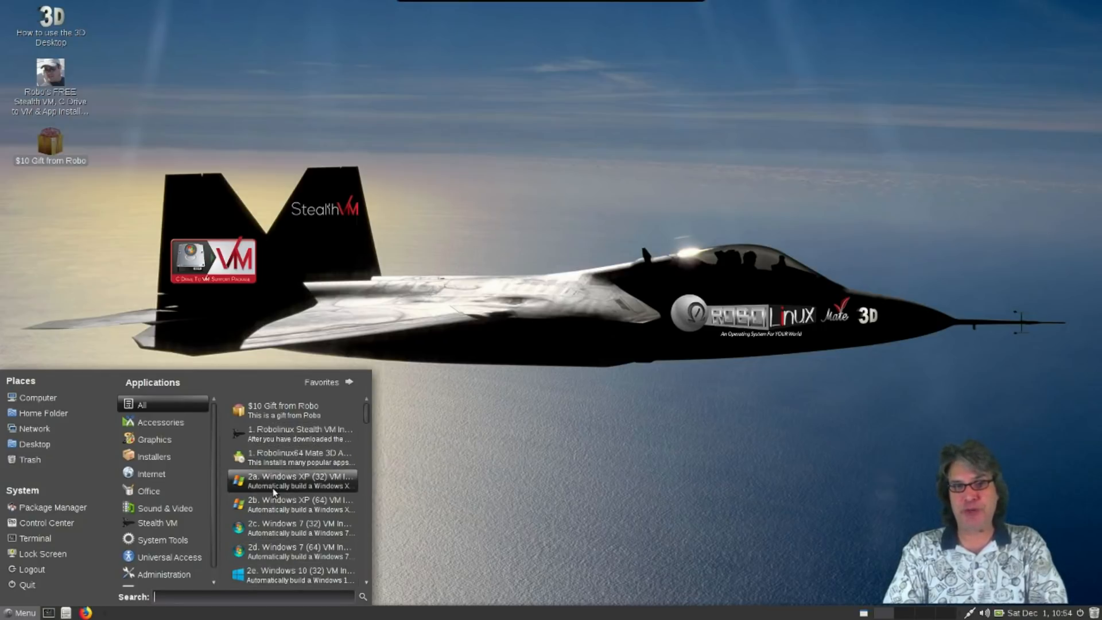
pyautogui.moveTo(295, 481)
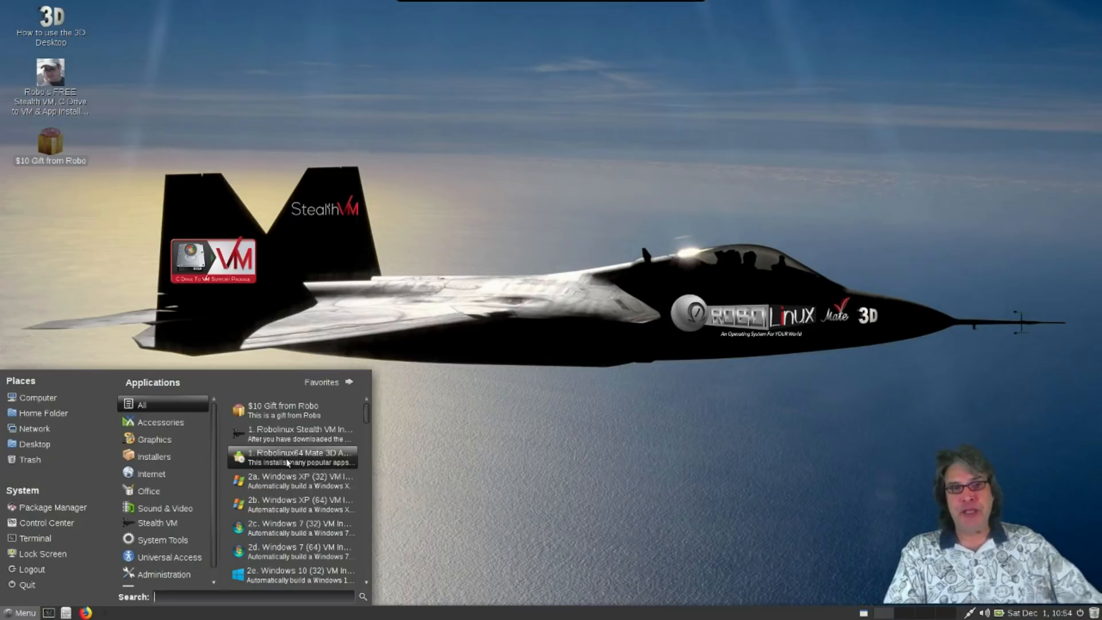
pyautogui.moveTo(285, 457)
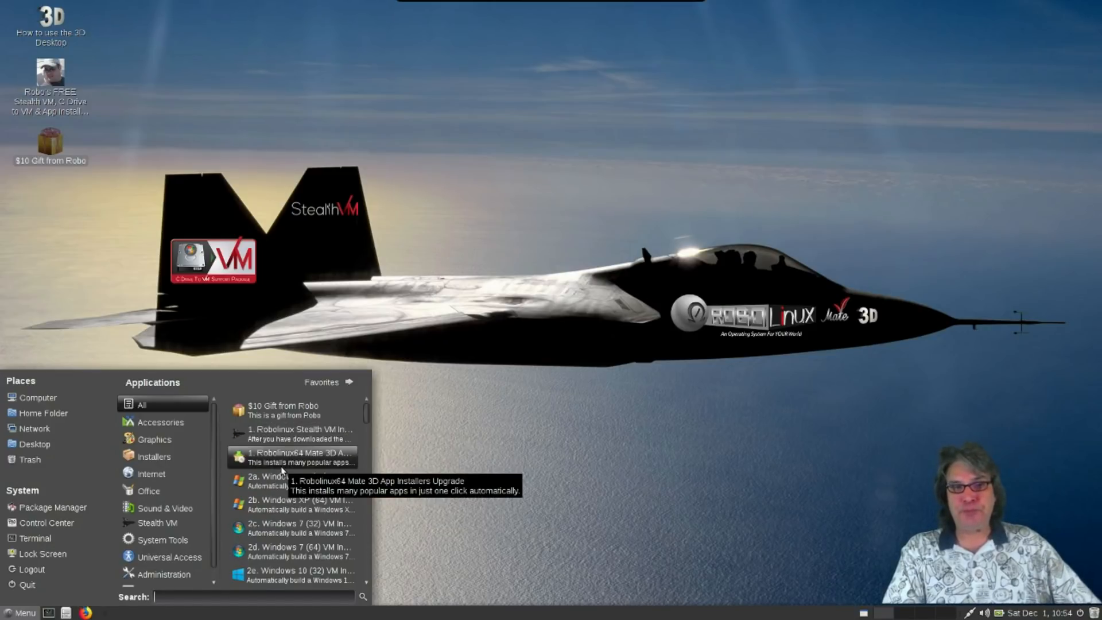
pyautogui.moveTo(296, 433)
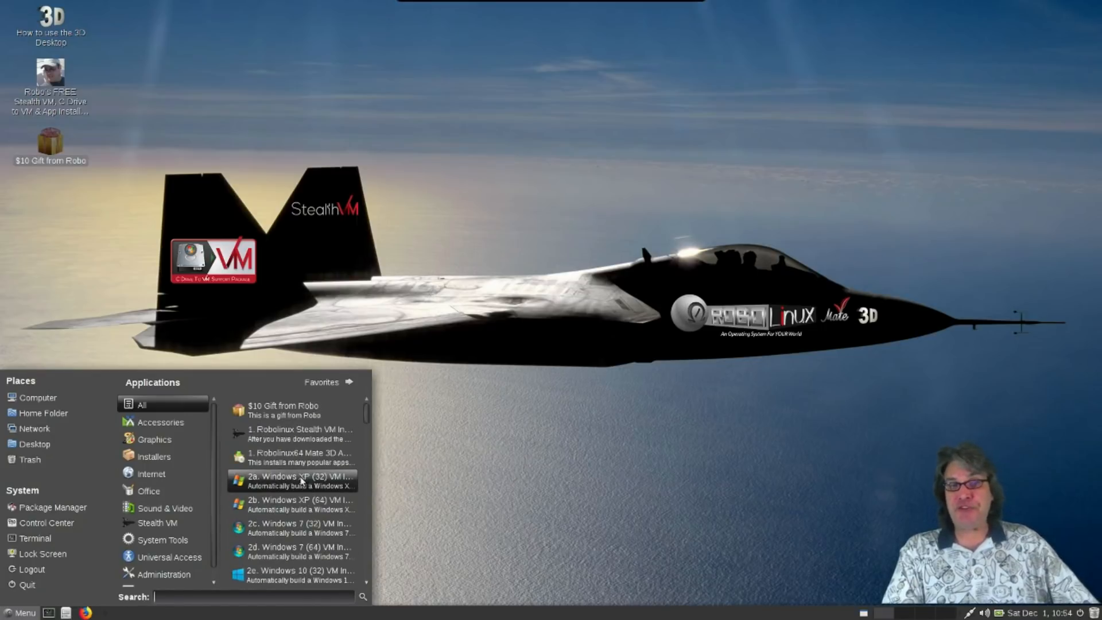
pyautogui.moveTo(298, 482)
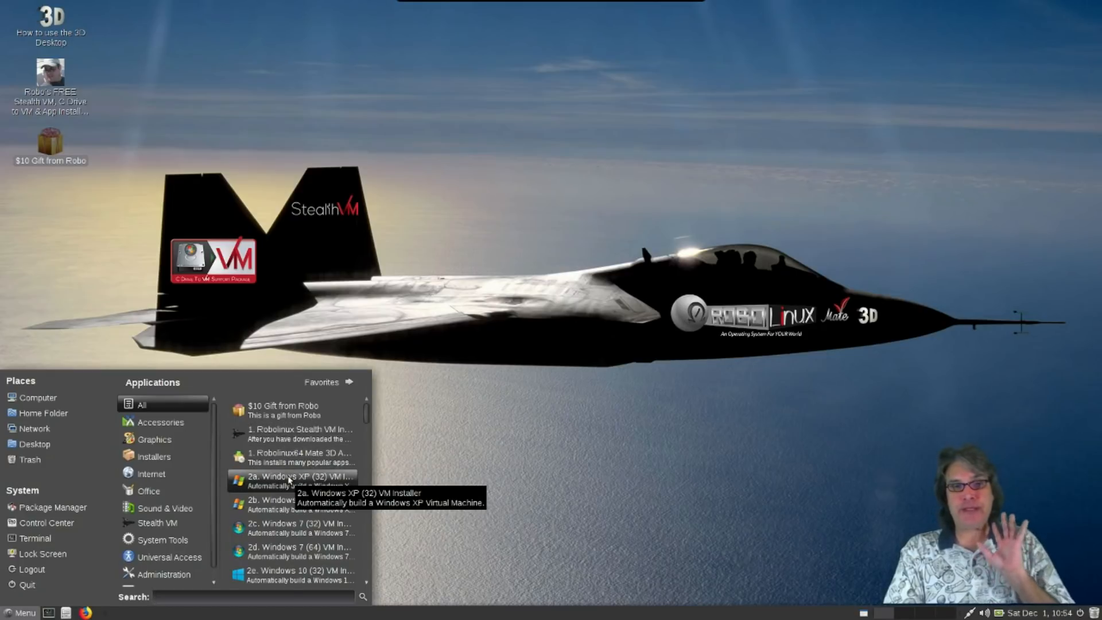
pyautogui.moveTo(299, 457)
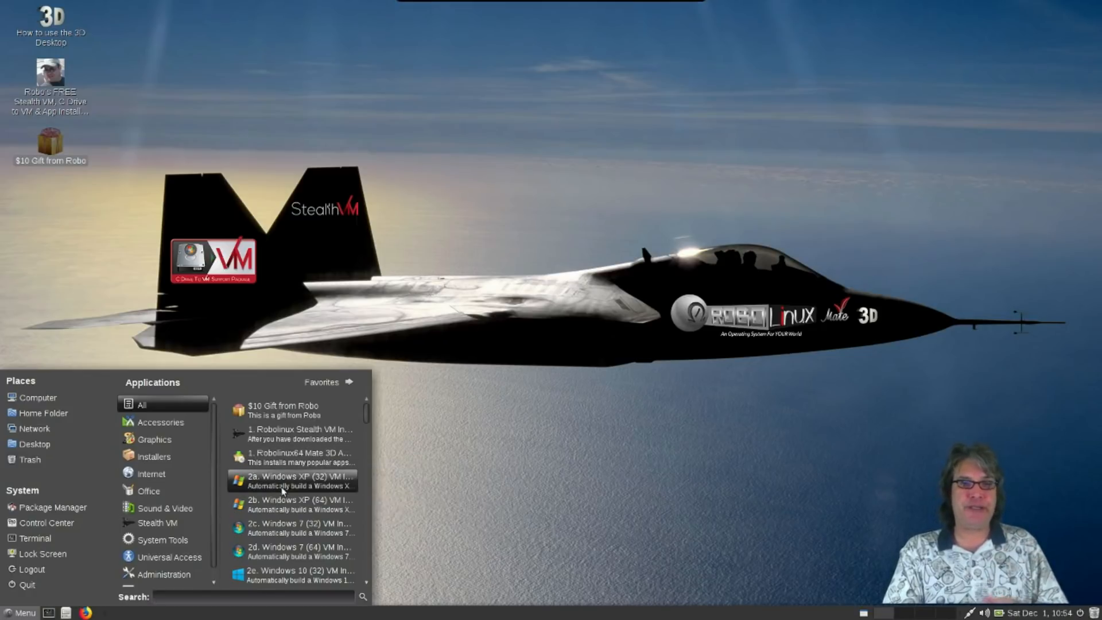
pyautogui.click(294, 480)
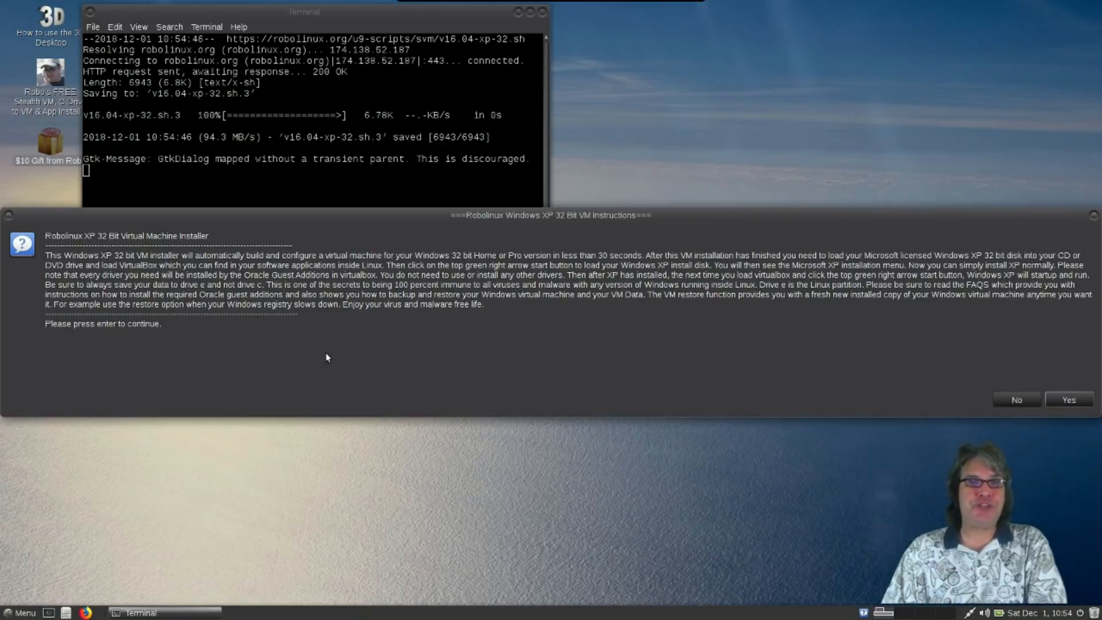
pyautogui.moveTo(1075, 208)
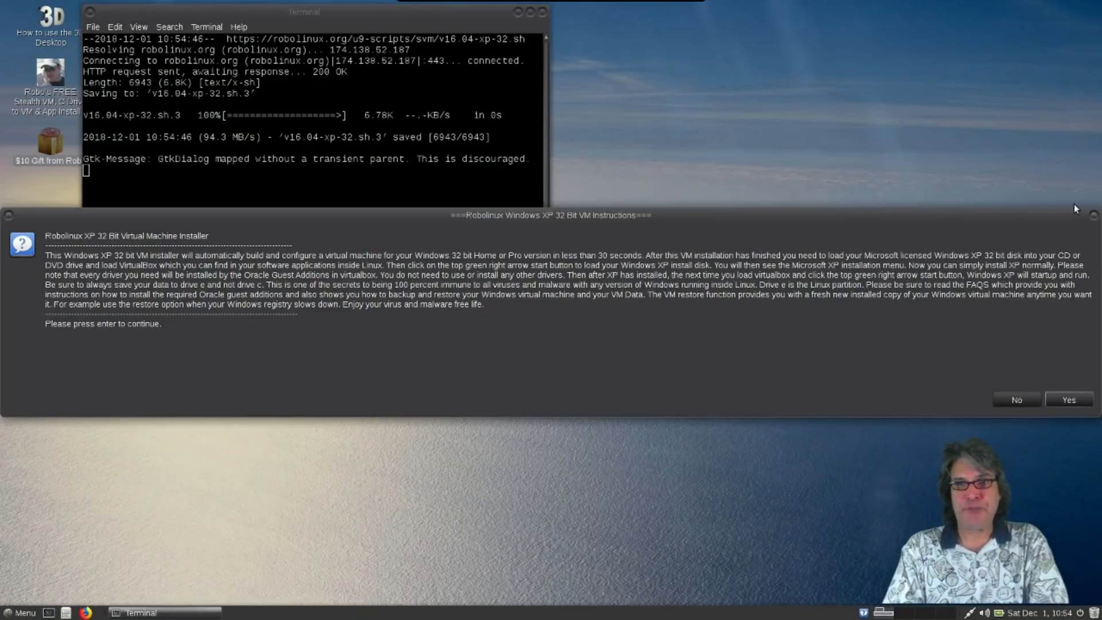
# Step: Decline the Windows XP VM installer, acknowledge its exit, and reopen the applications menu
pyautogui.click(1015, 399)
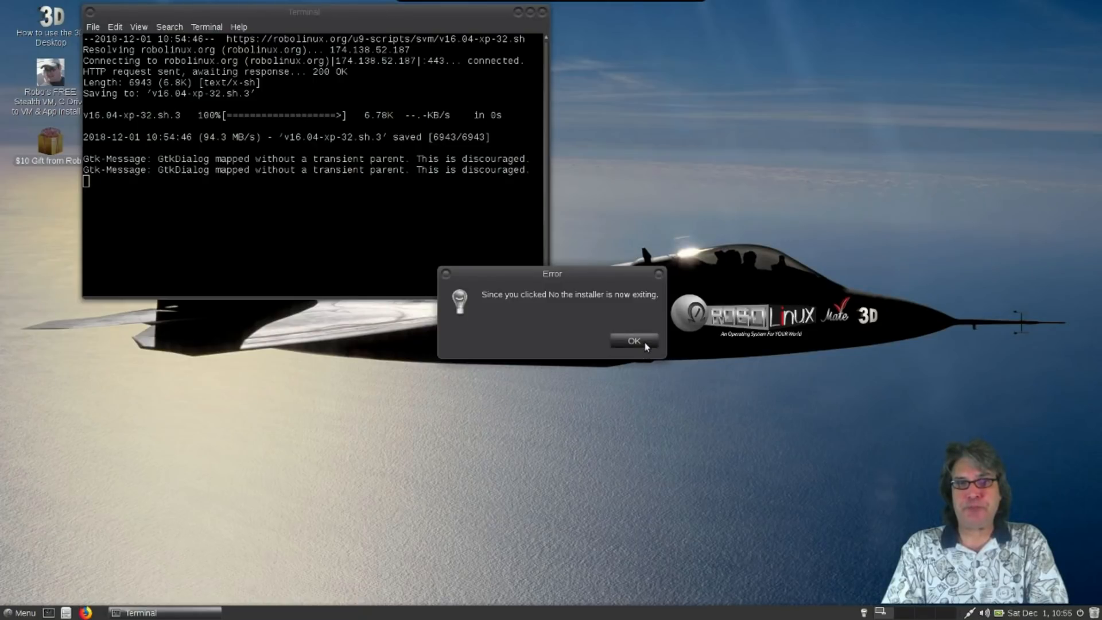
pyautogui.click(632, 341)
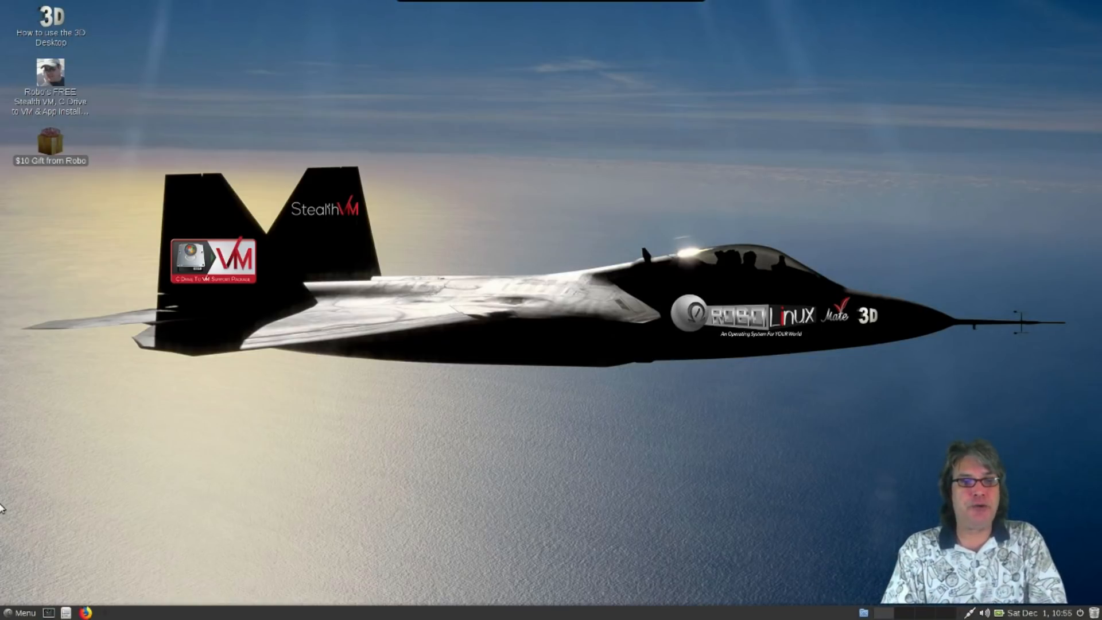
pyautogui.click(22, 613)
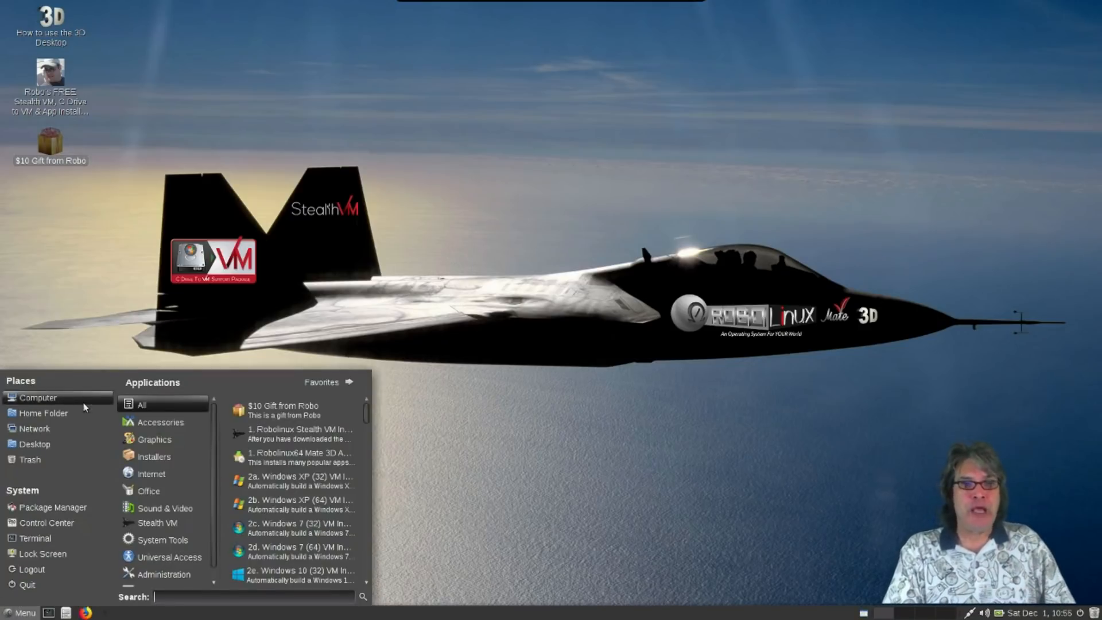
# Step: Select the Accessories category to list Calculator, pluma, Character Map and more
pyautogui.click(160, 422)
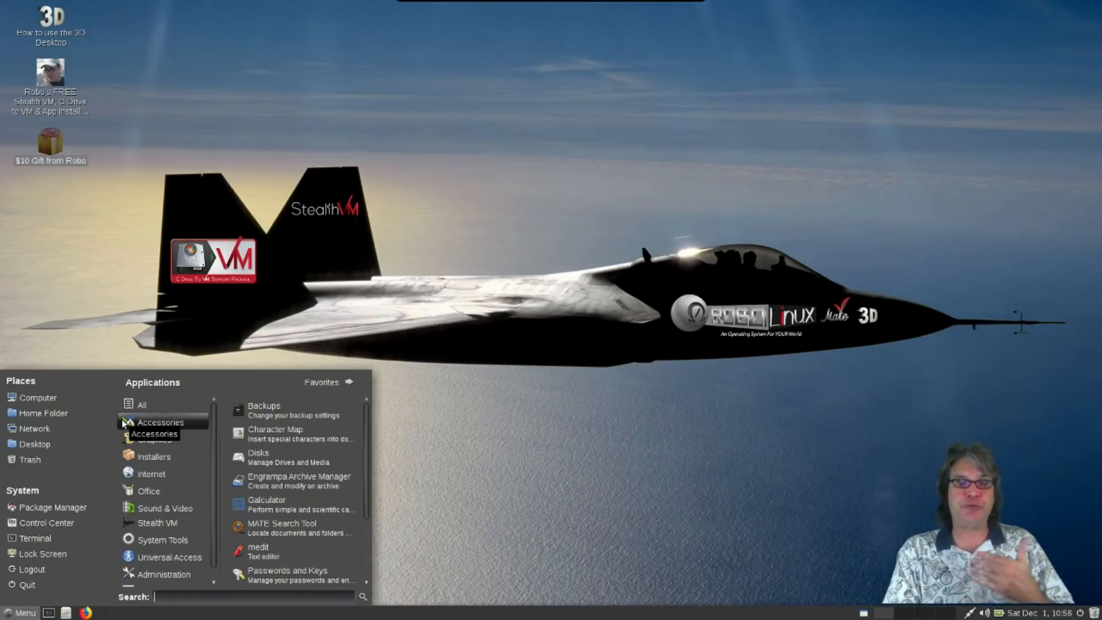
pyautogui.moveTo(164, 426)
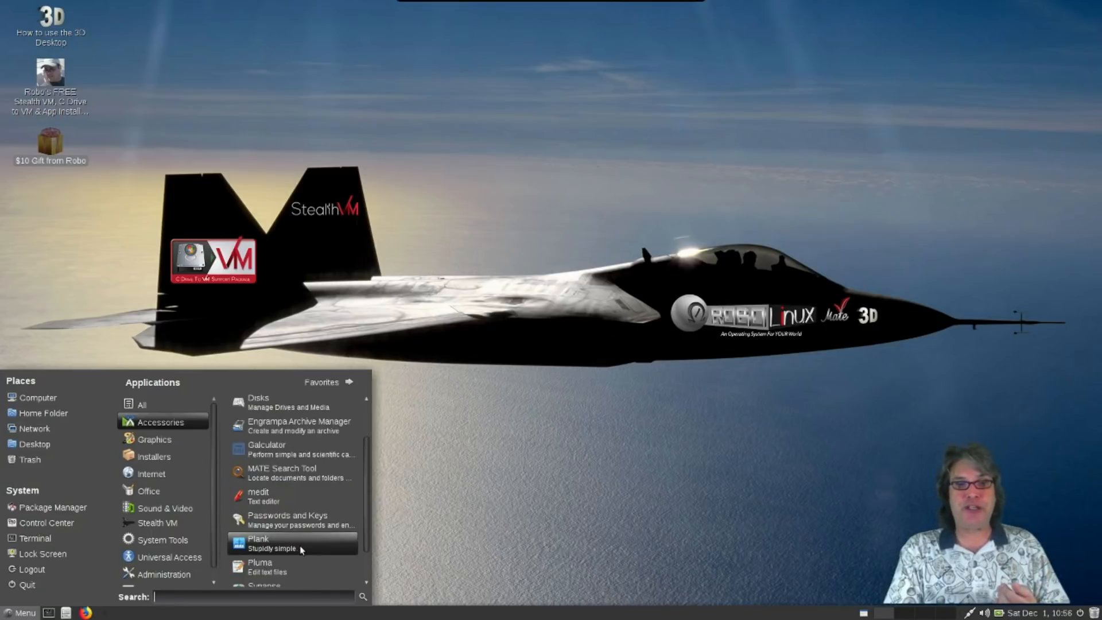
pyautogui.moveTo(295, 520)
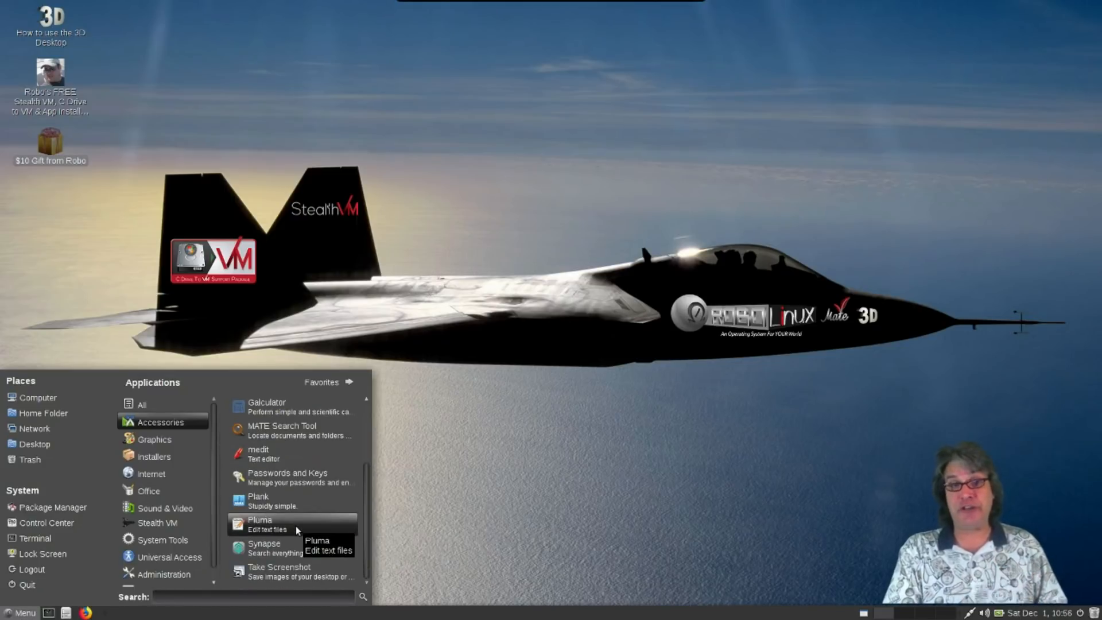
pyautogui.moveTo(278, 567)
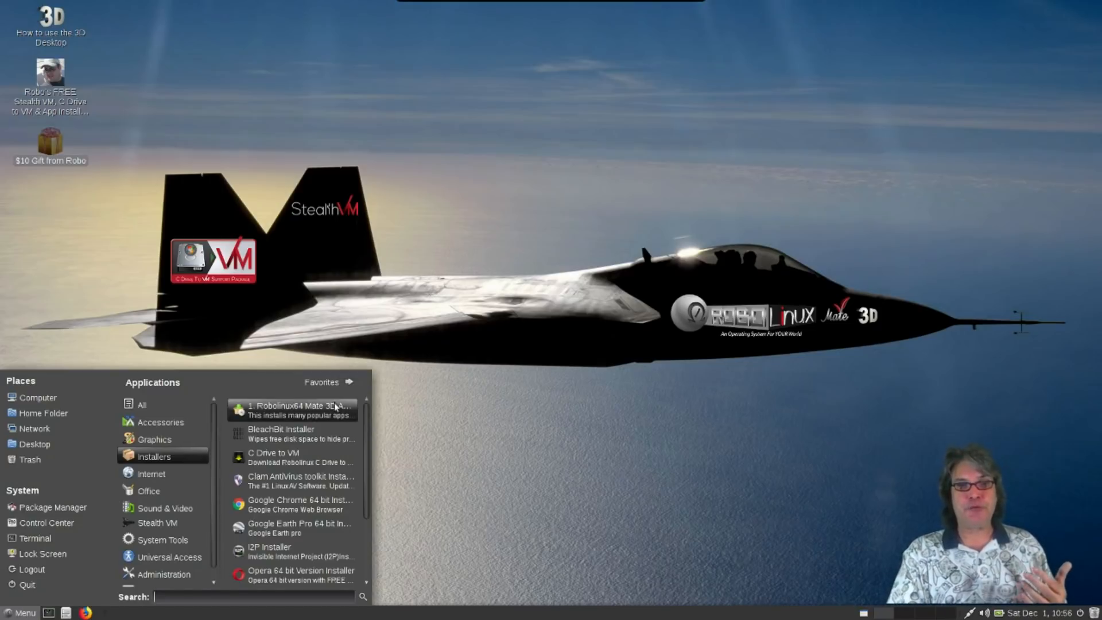
pyautogui.moveTo(281, 435)
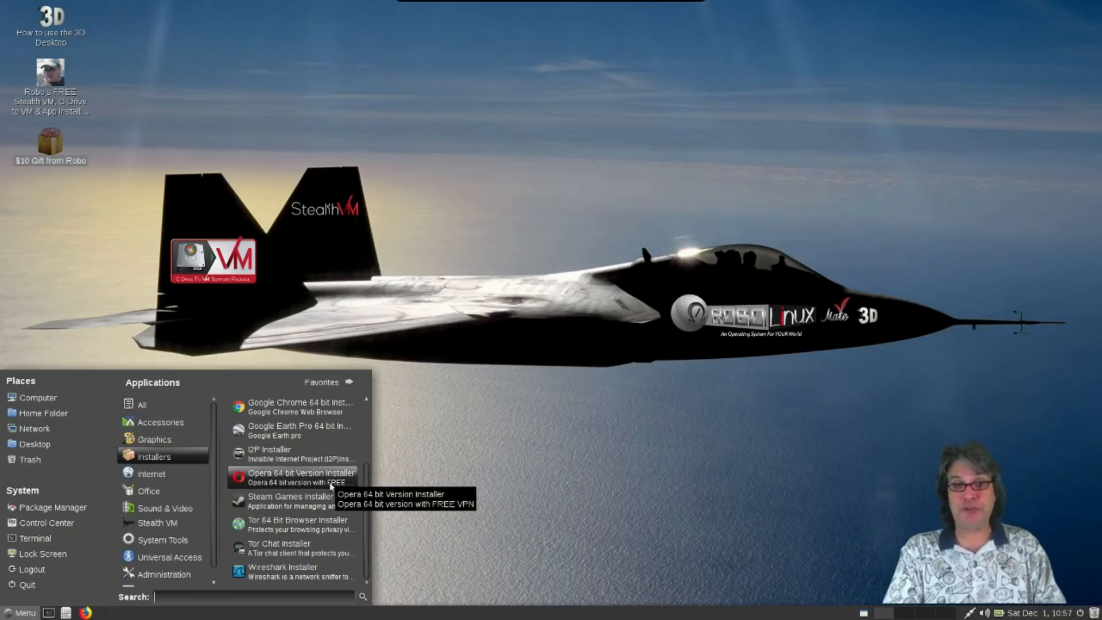
pyautogui.moveTo(303, 500)
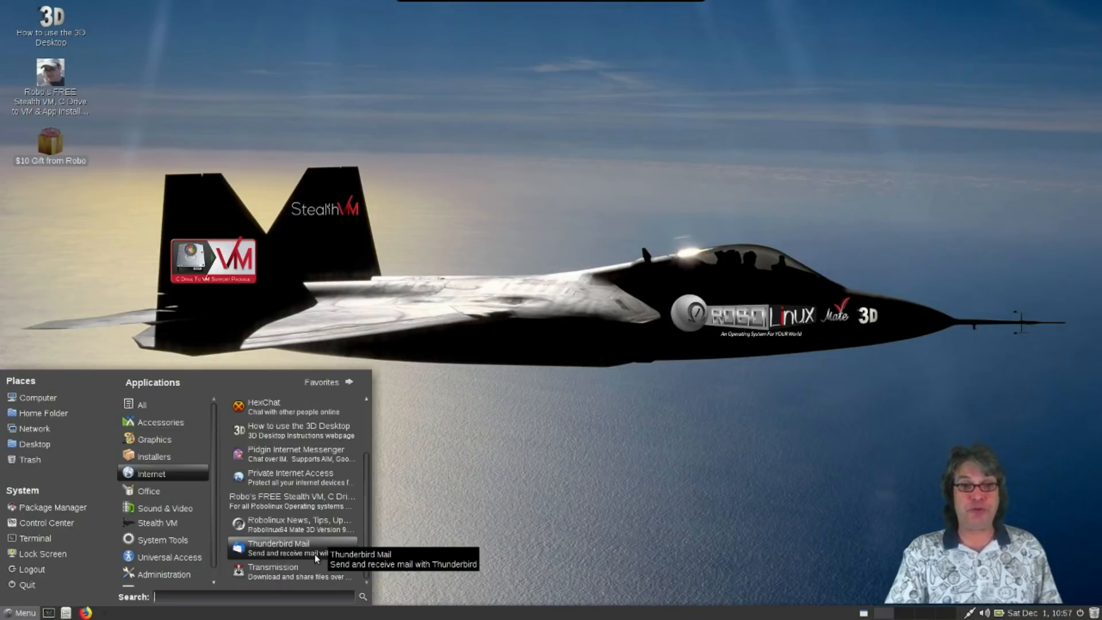
pyautogui.moveTo(295, 569)
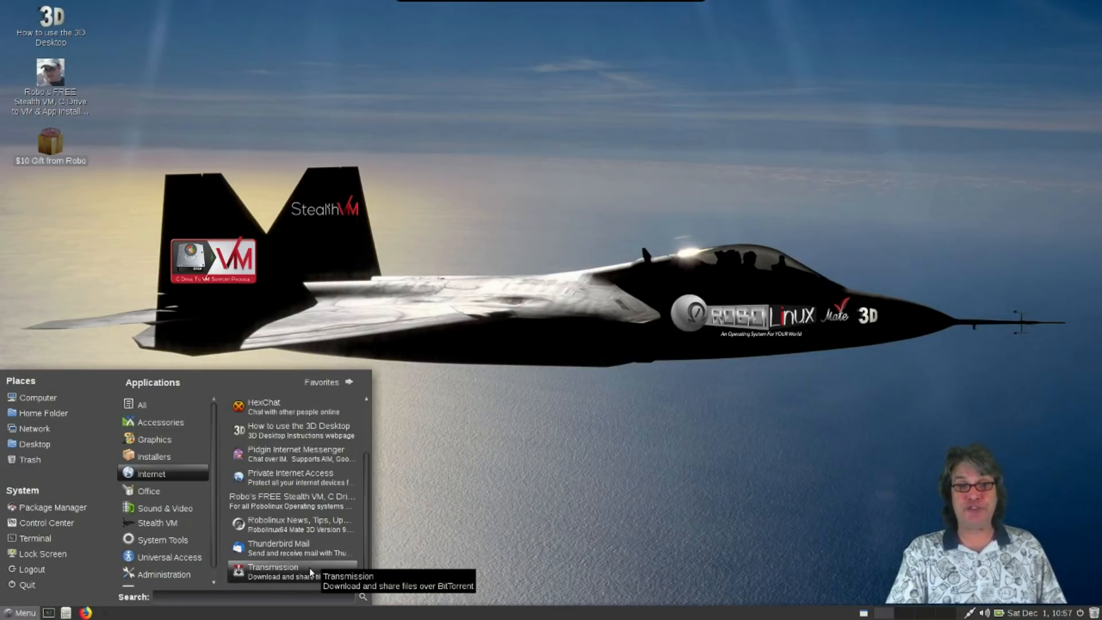
pyautogui.moveTo(295, 453)
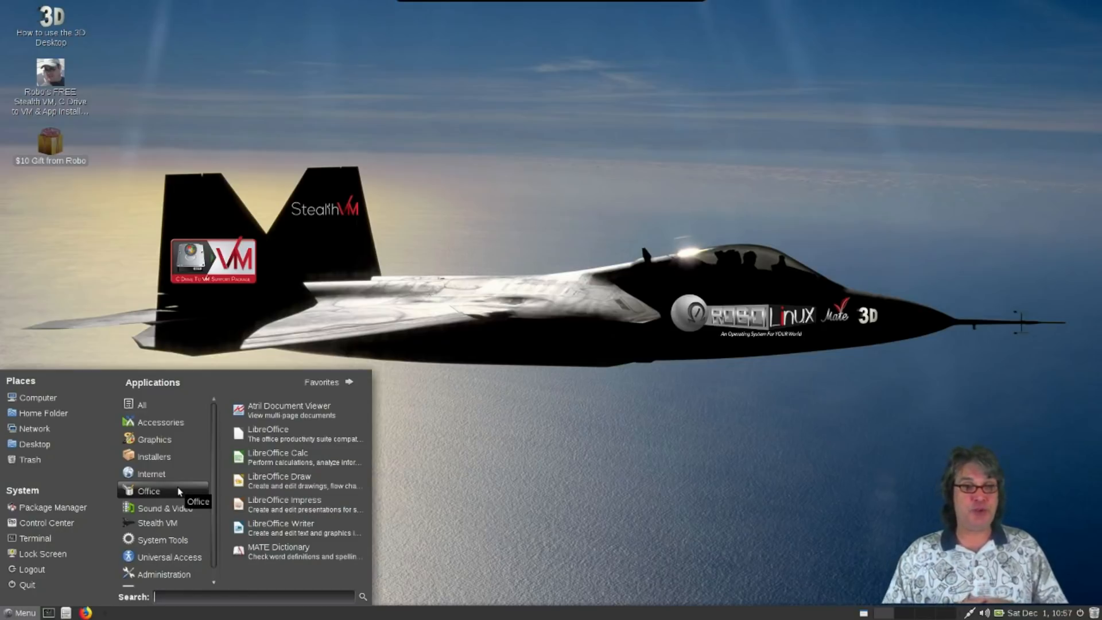
pyautogui.moveTo(180, 489)
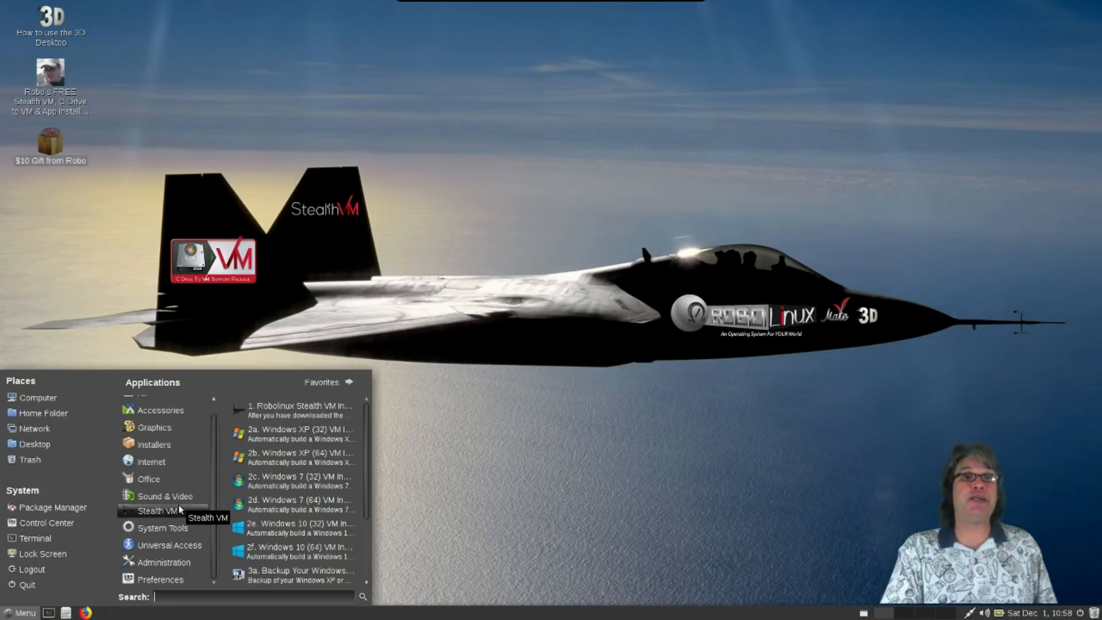
pyautogui.moveTo(162, 527)
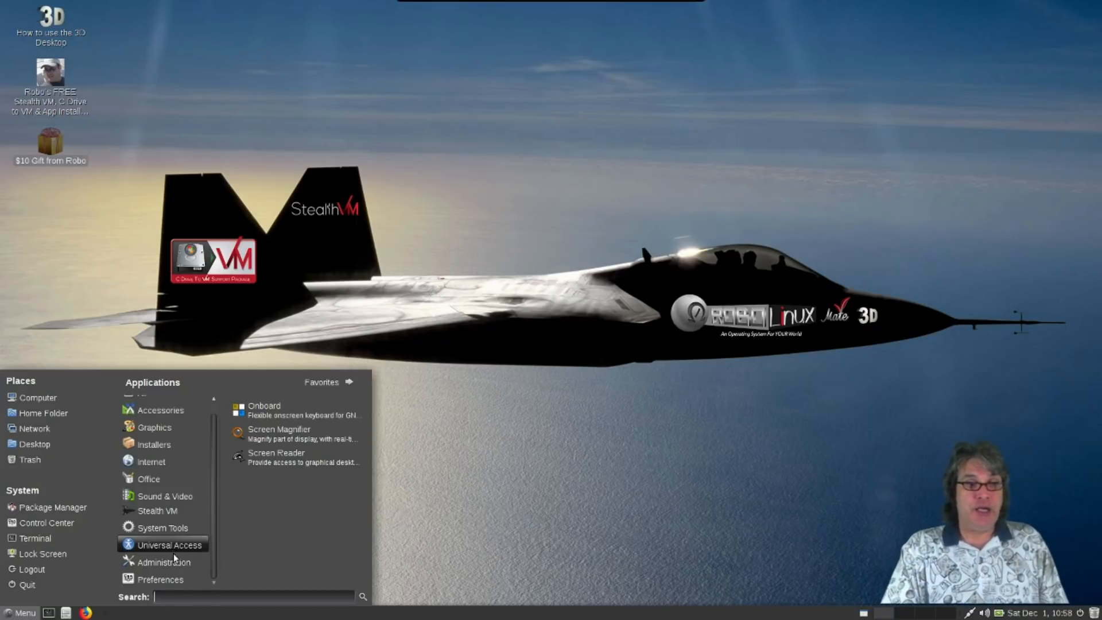
pyautogui.moveTo(163, 562)
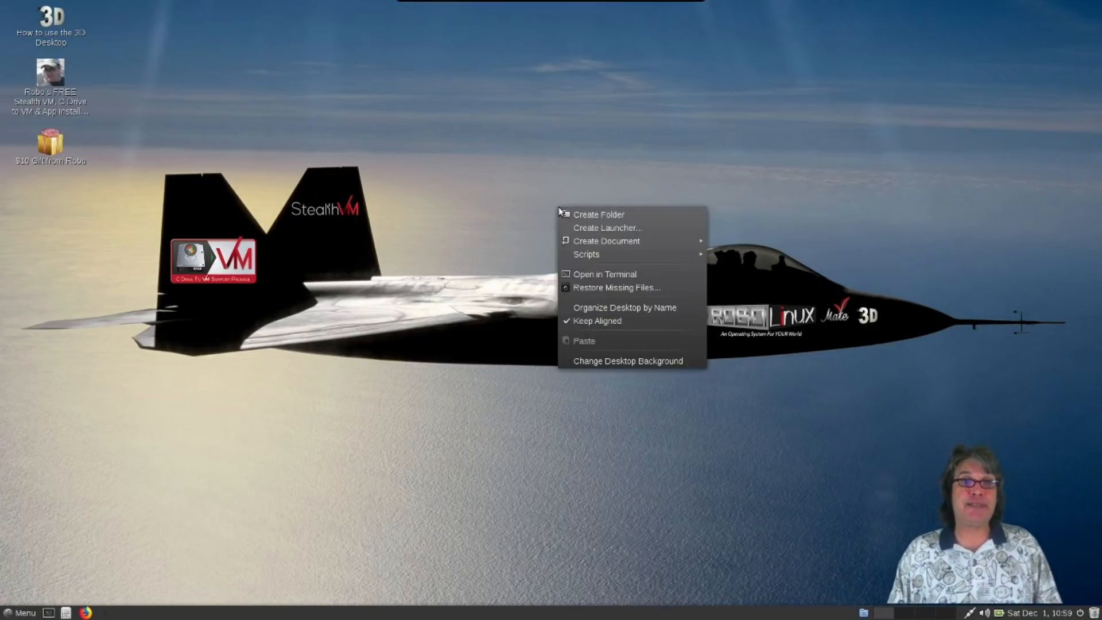
pyautogui.moveTo(555, 238)
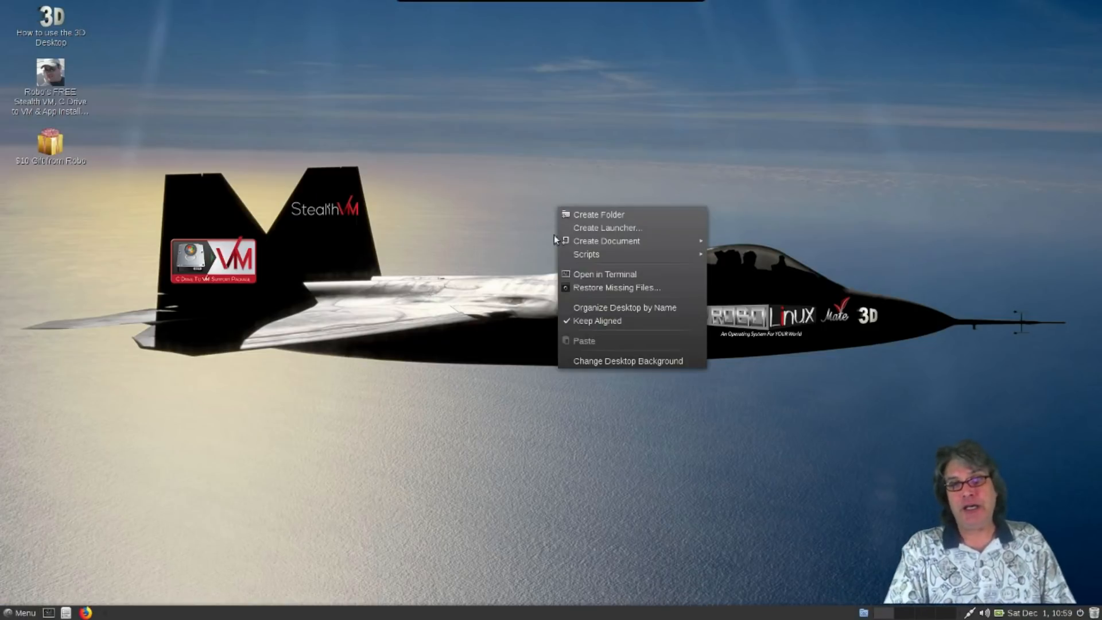
# Step: Open background settings and apply the blue-green gradient, briefly retrying the jet image
pyautogui.click(627, 360)
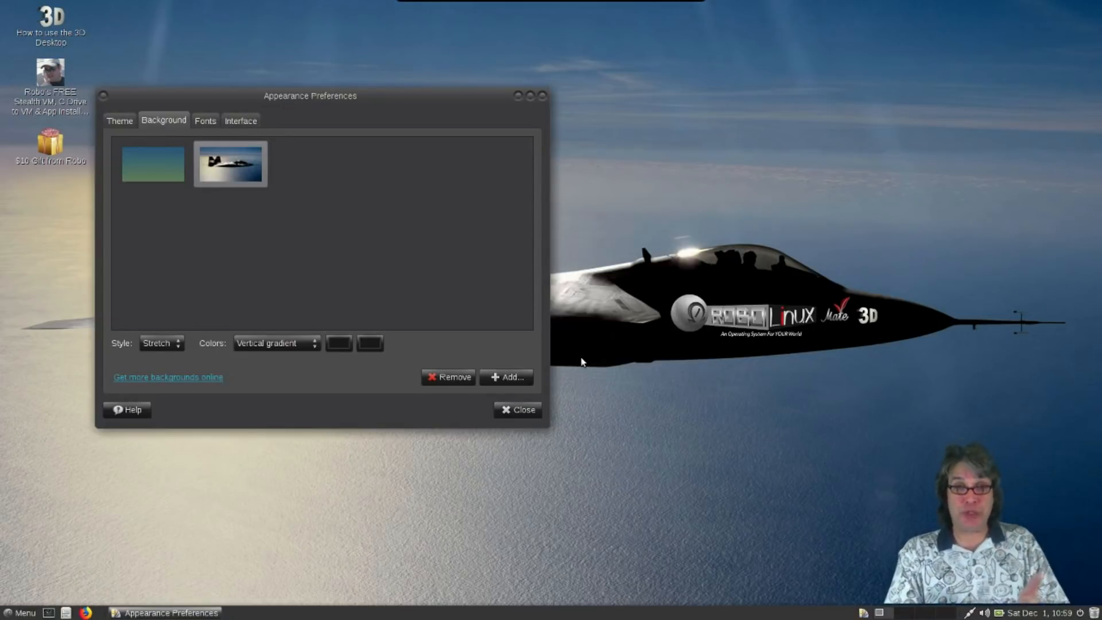
pyautogui.moveTo(373, 230)
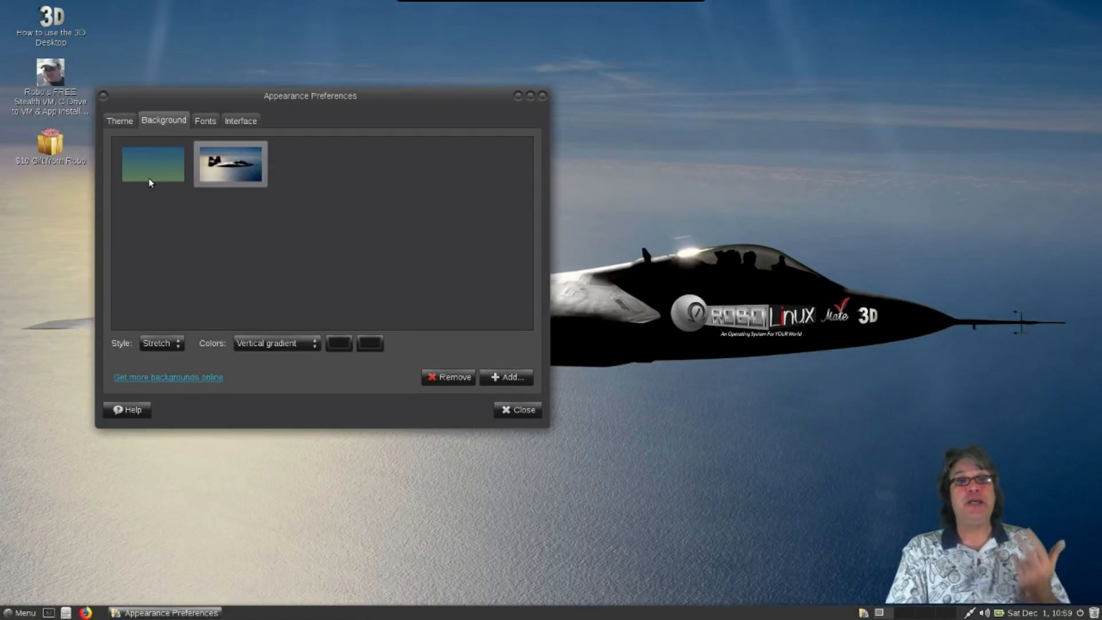
pyautogui.click(151, 163)
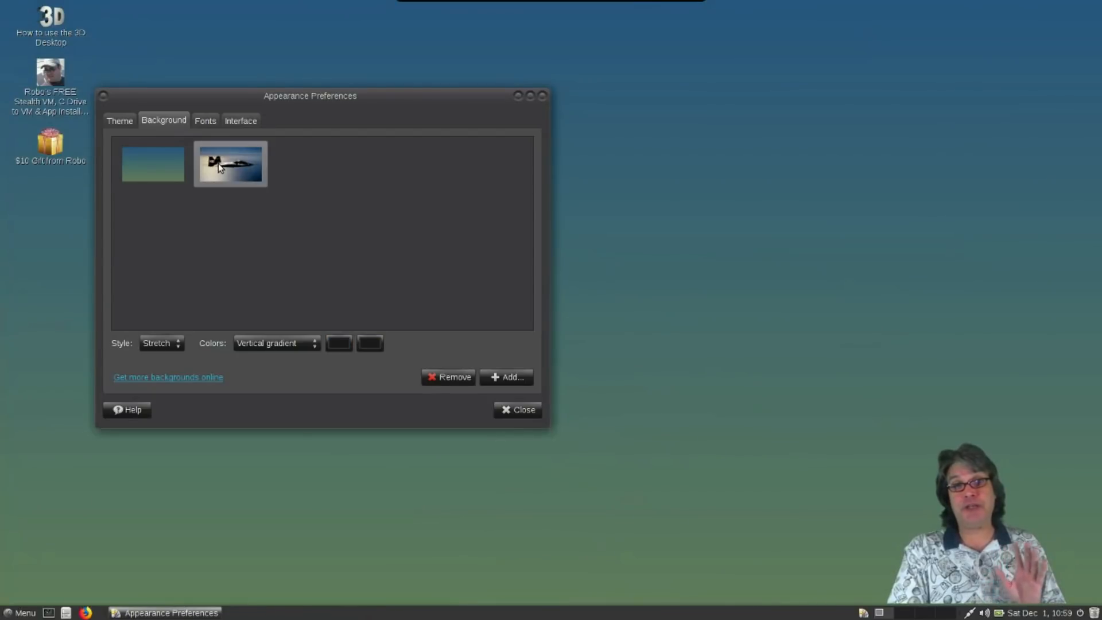
pyautogui.click(231, 163)
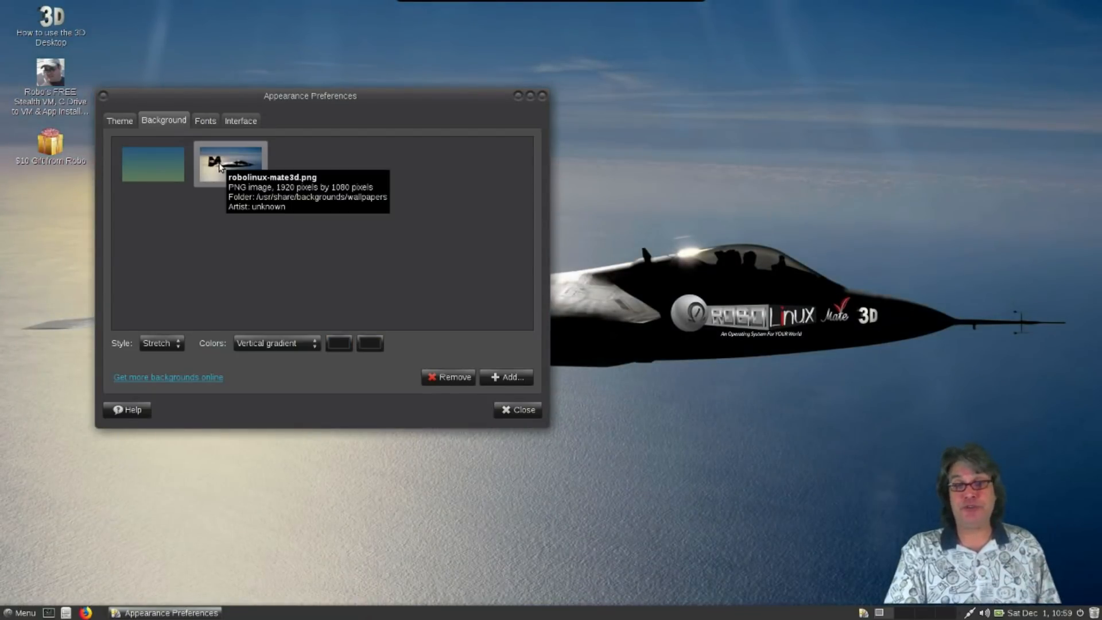
pyautogui.click(152, 164)
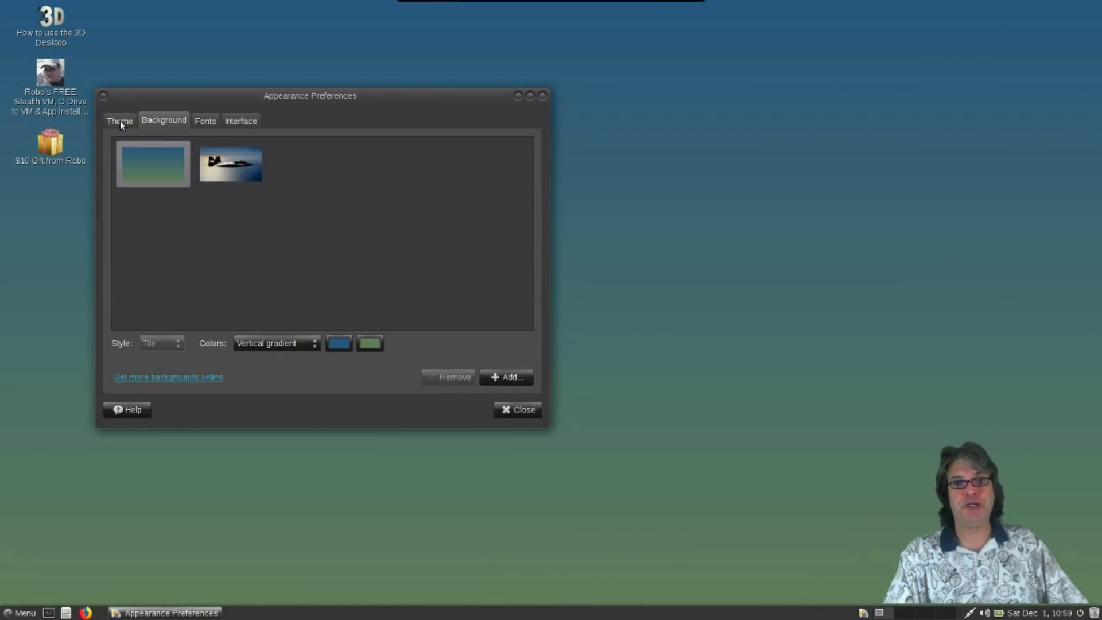
# Step: Browse the available themes, view the Interface tab's menu and toolbar settings, then close Appearance Preferences
pyautogui.click(119, 120)
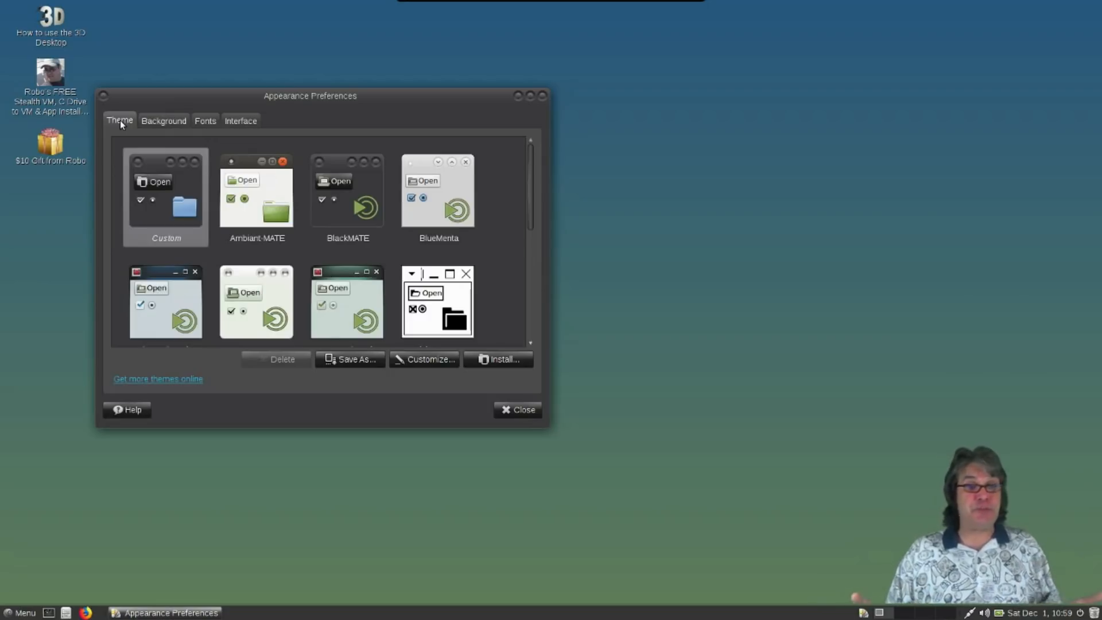
pyautogui.moveTo(535, 316)
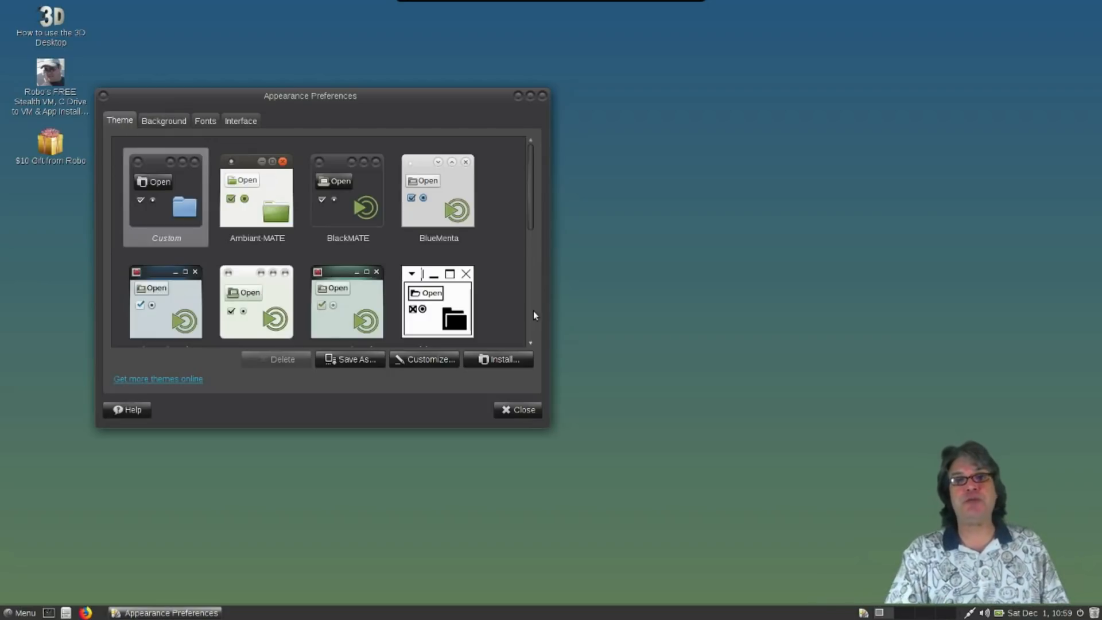
pyautogui.scroll(-3)
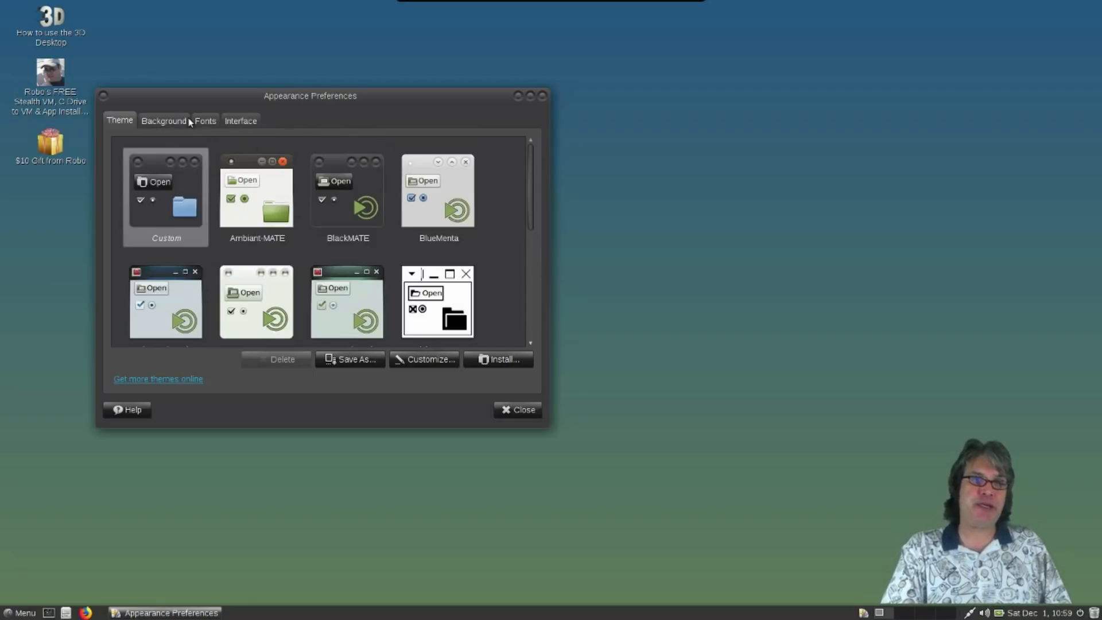
pyautogui.click(241, 120)
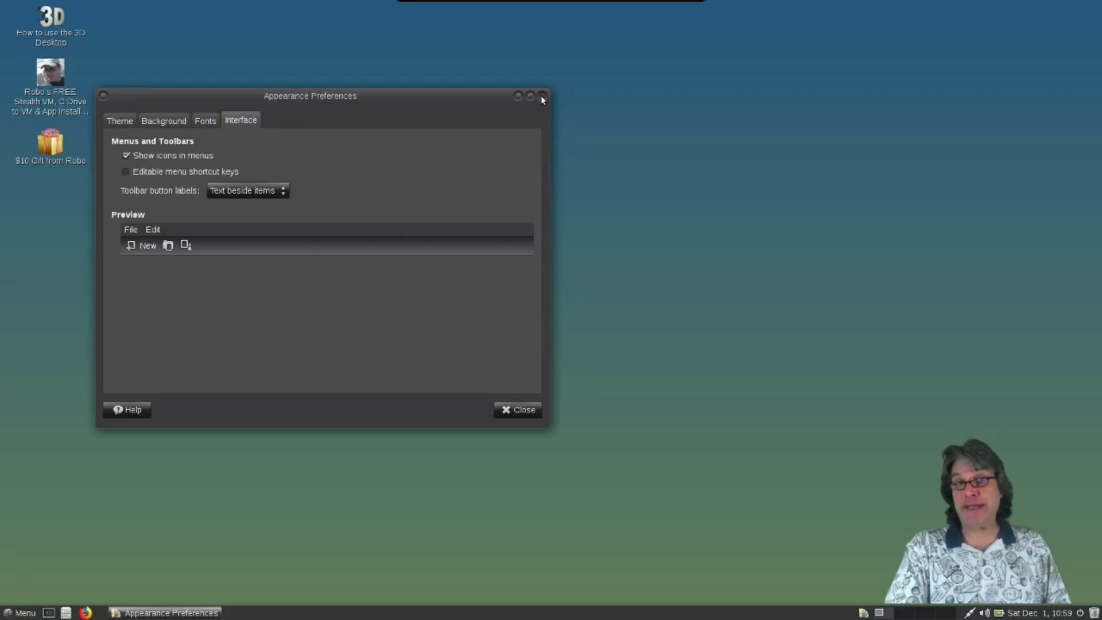
pyautogui.click(542, 96)
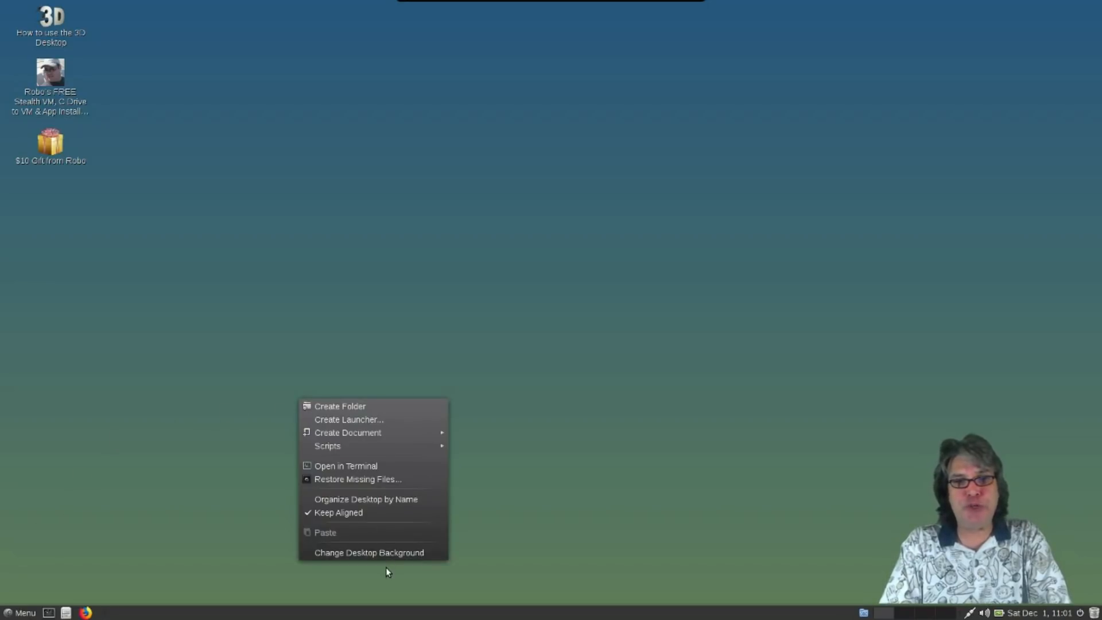
# Step: Choose Change Desktop Background from the desktop menu to reopen Appearance Preferences
pyautogui.click(369, 552)
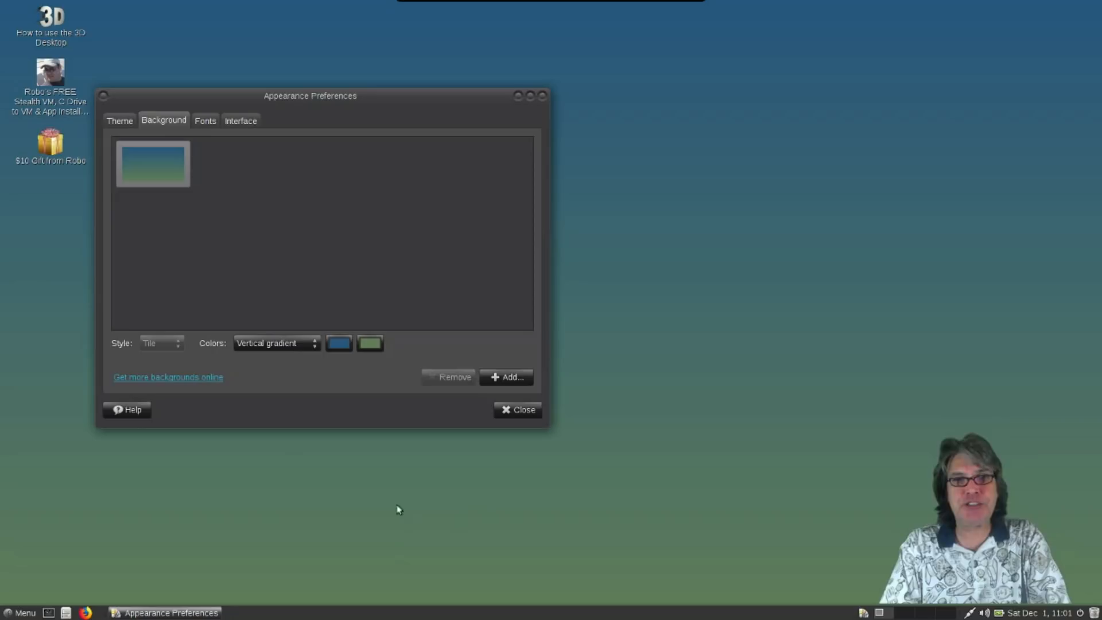
pyautogui.moveTo(147, 145)
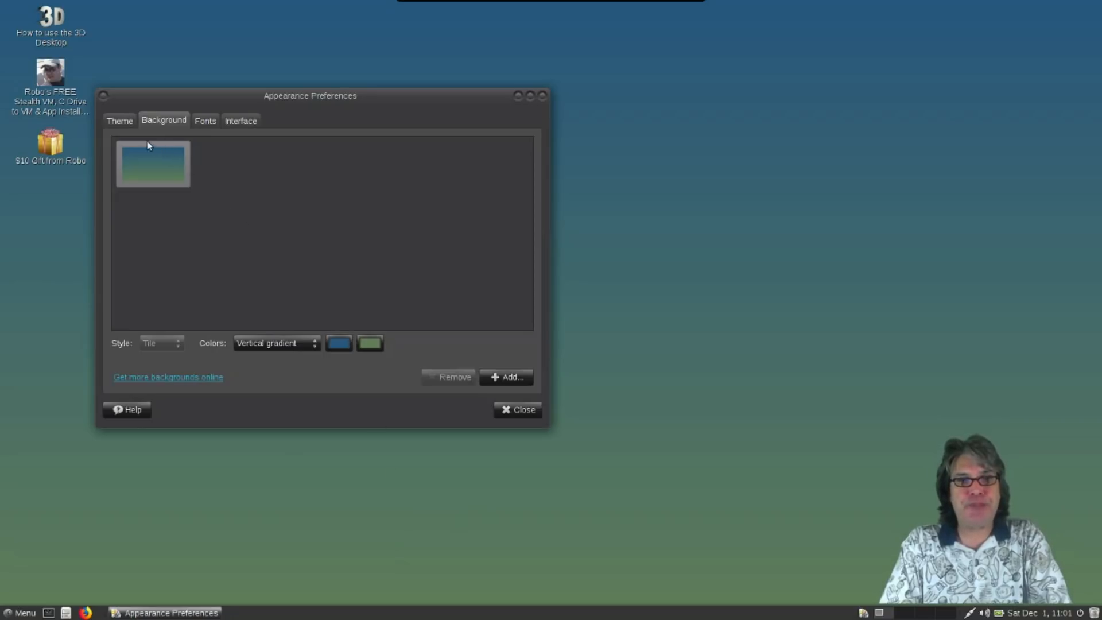
pyautogui.moveTo(352, 124)
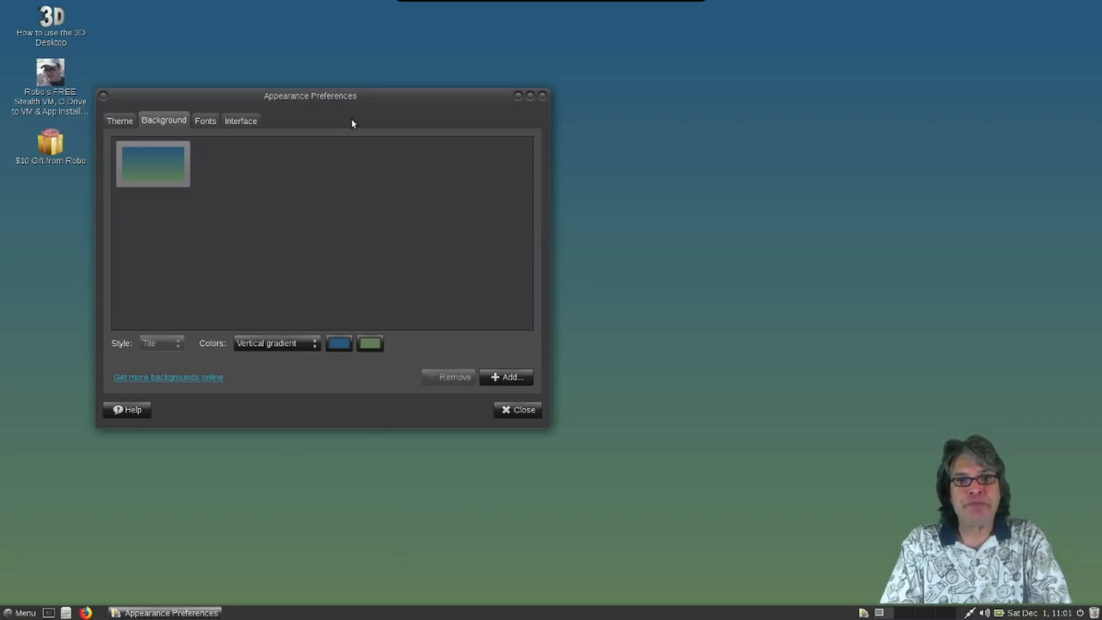